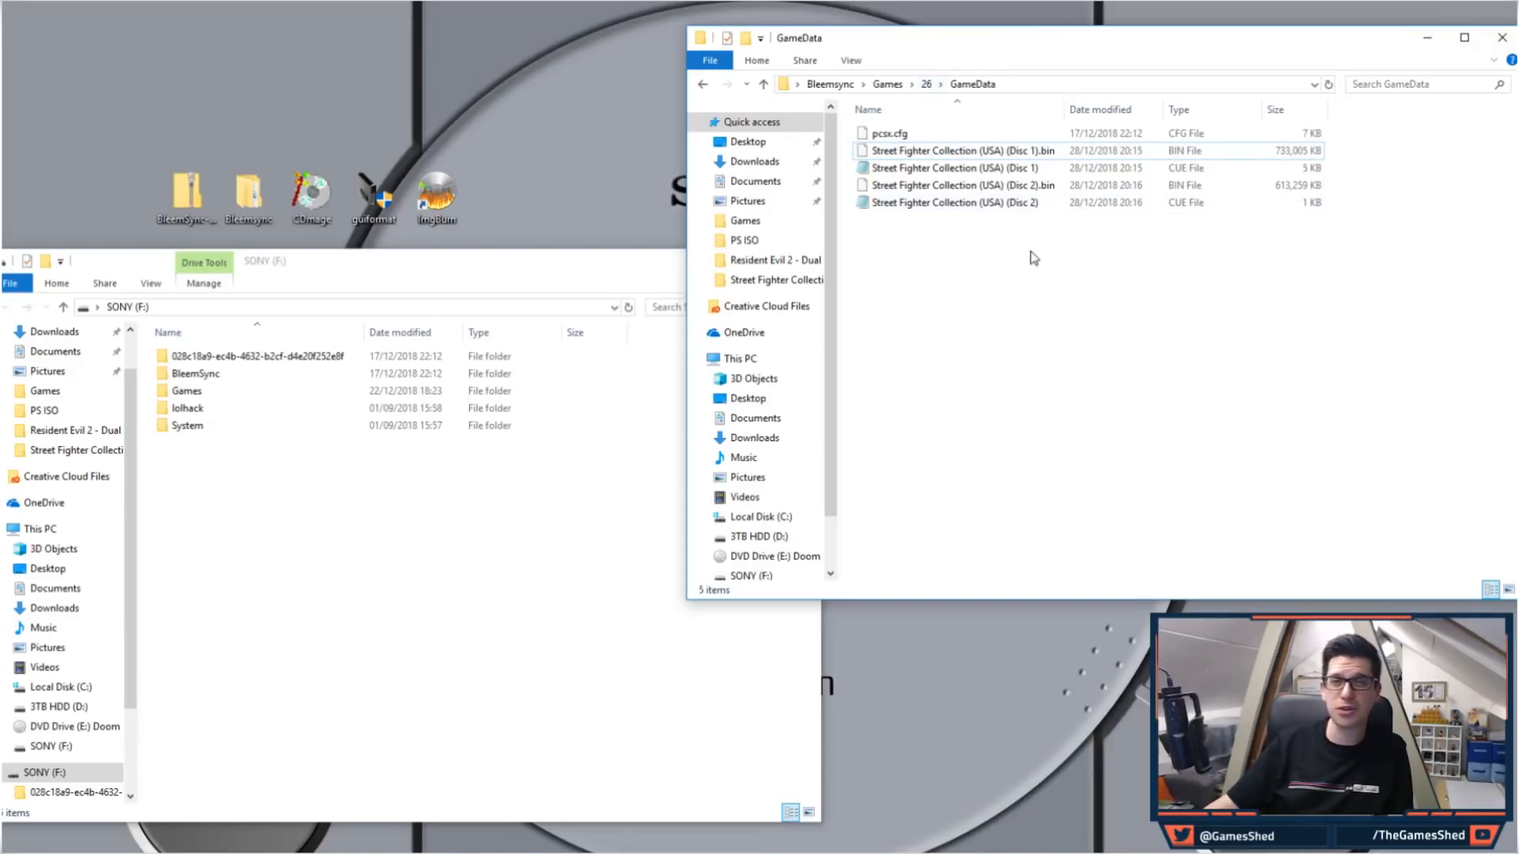
- Copy Games folder 25 on the SONY drive as folder 26 and enter its GameData folder
{"action": "left_click", "coordinate": [186, 391]}
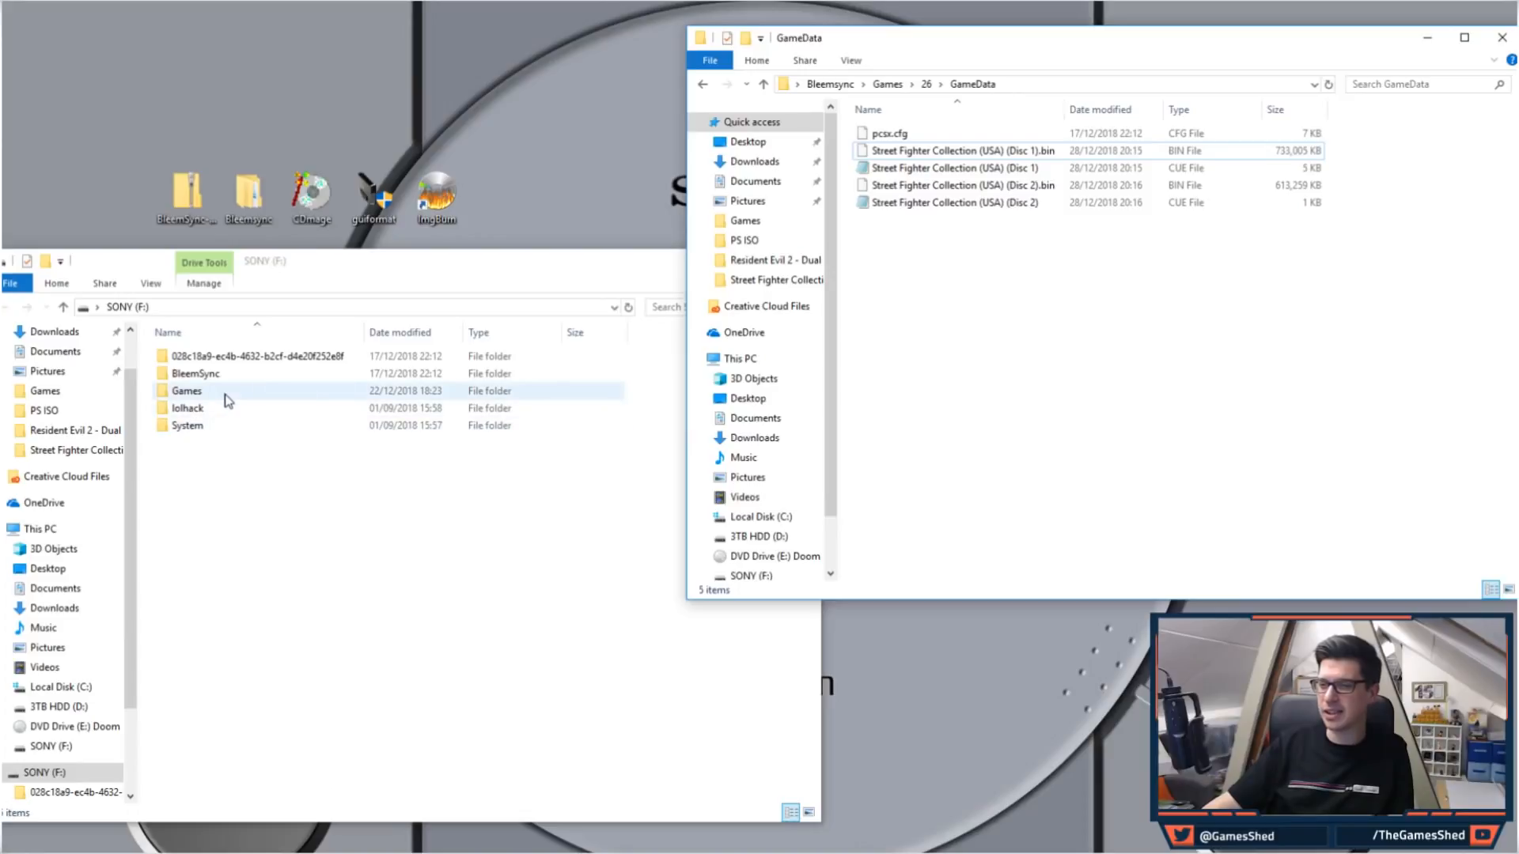
{"action": "double_click", "coordinate": [186, 391]}
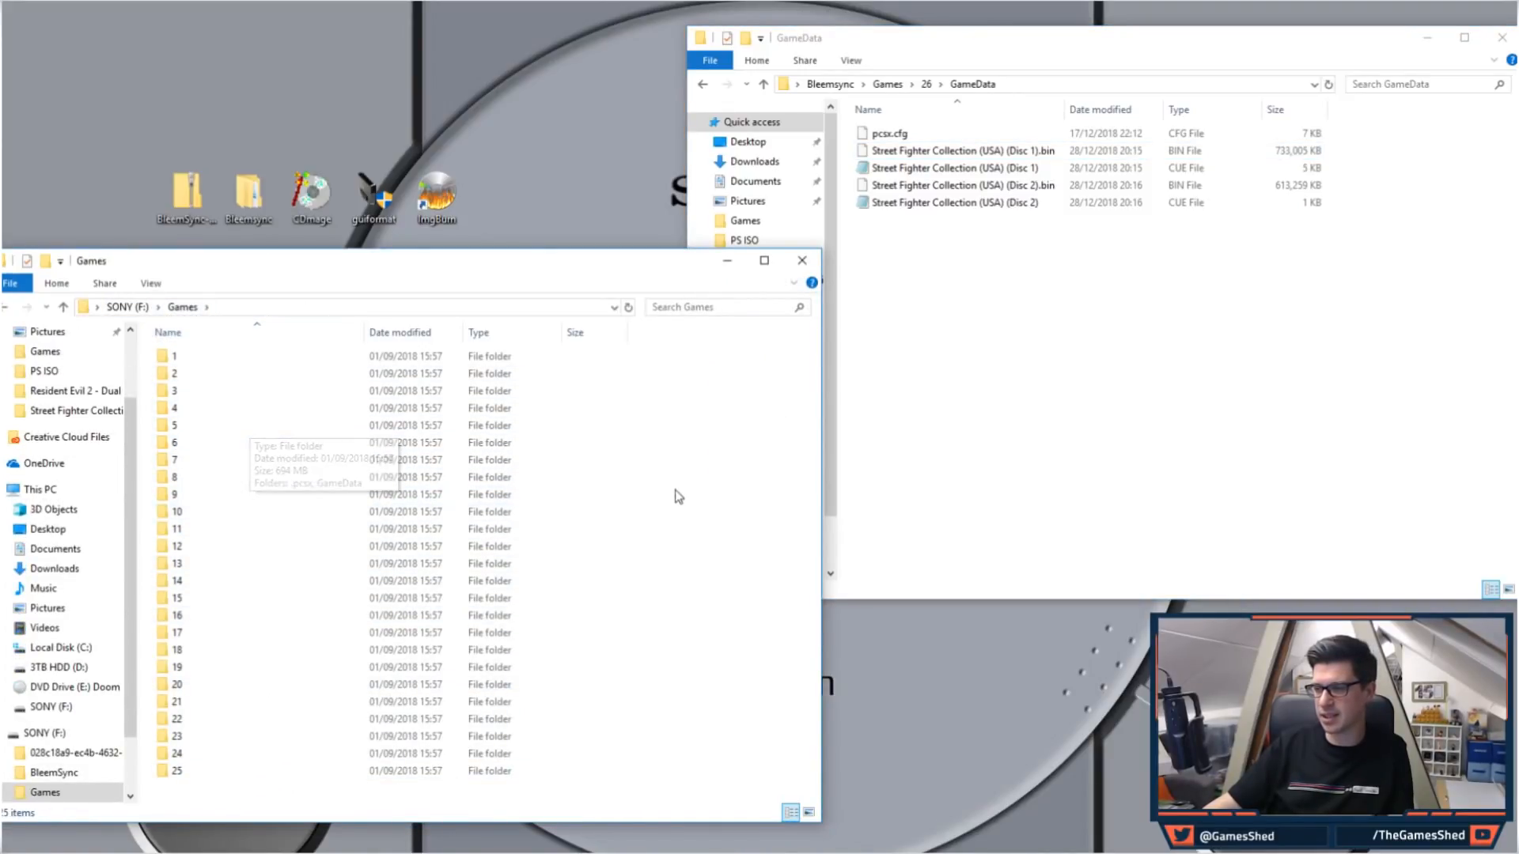
{"action": "right_click", "coordinate": [675, 495]}
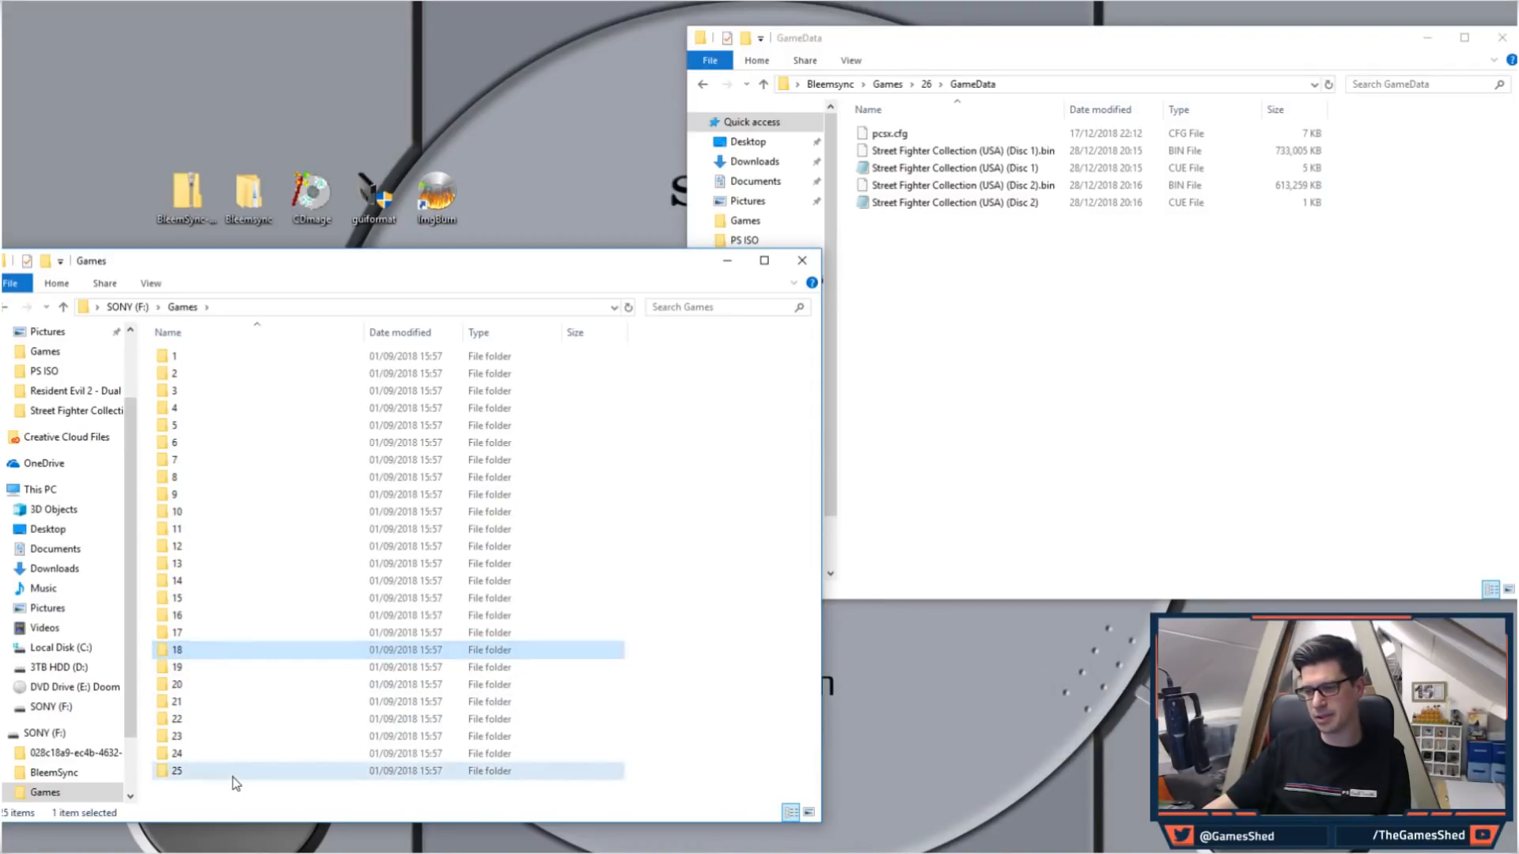
{"action": "left_click", "coordinate": [175, 771]}
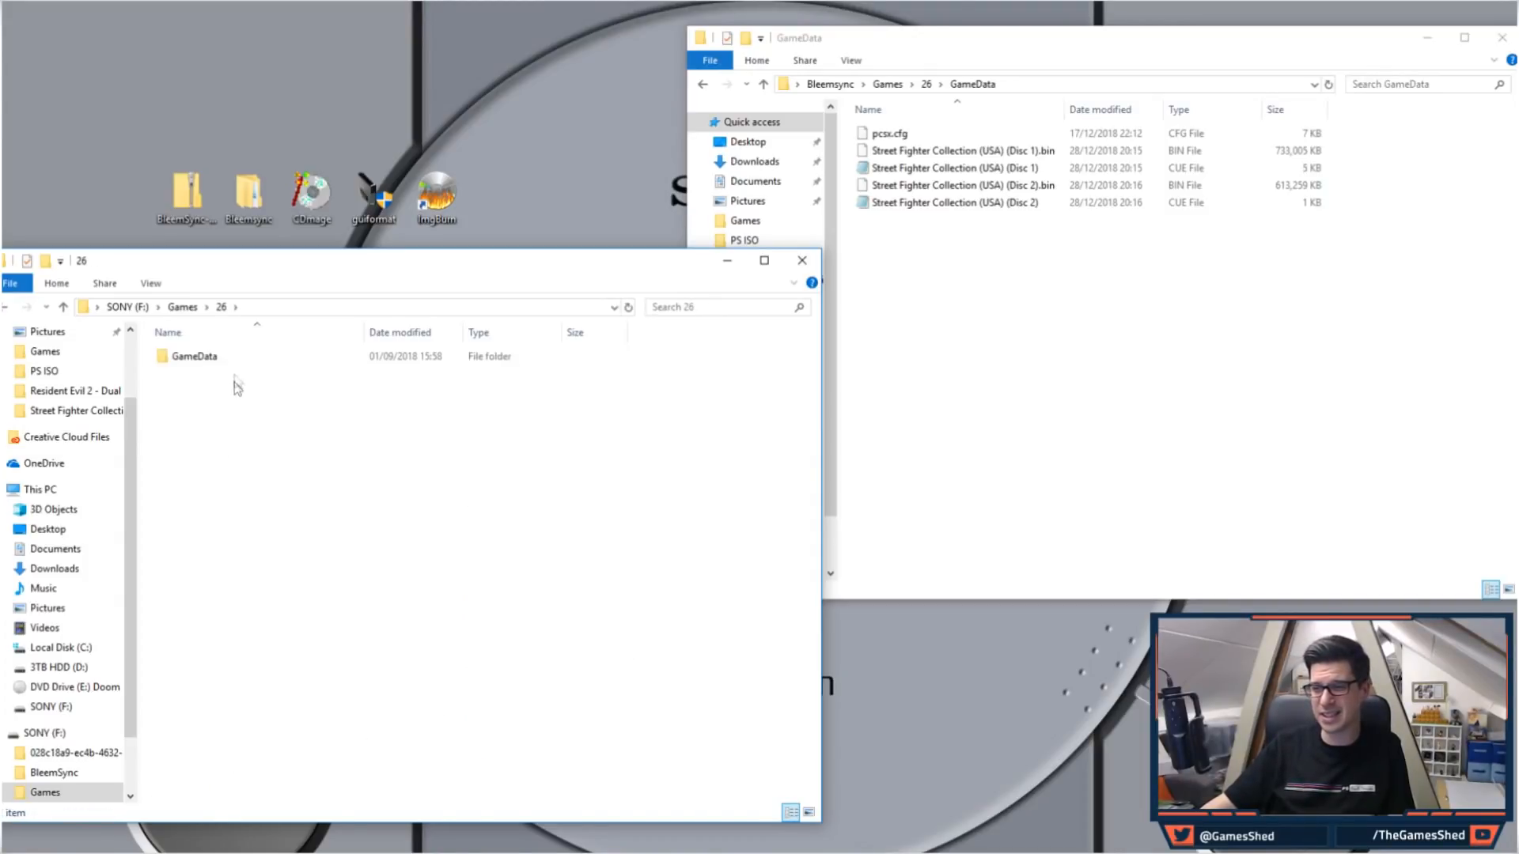
{"action": "double_click", "coordinate": [193, 356]}
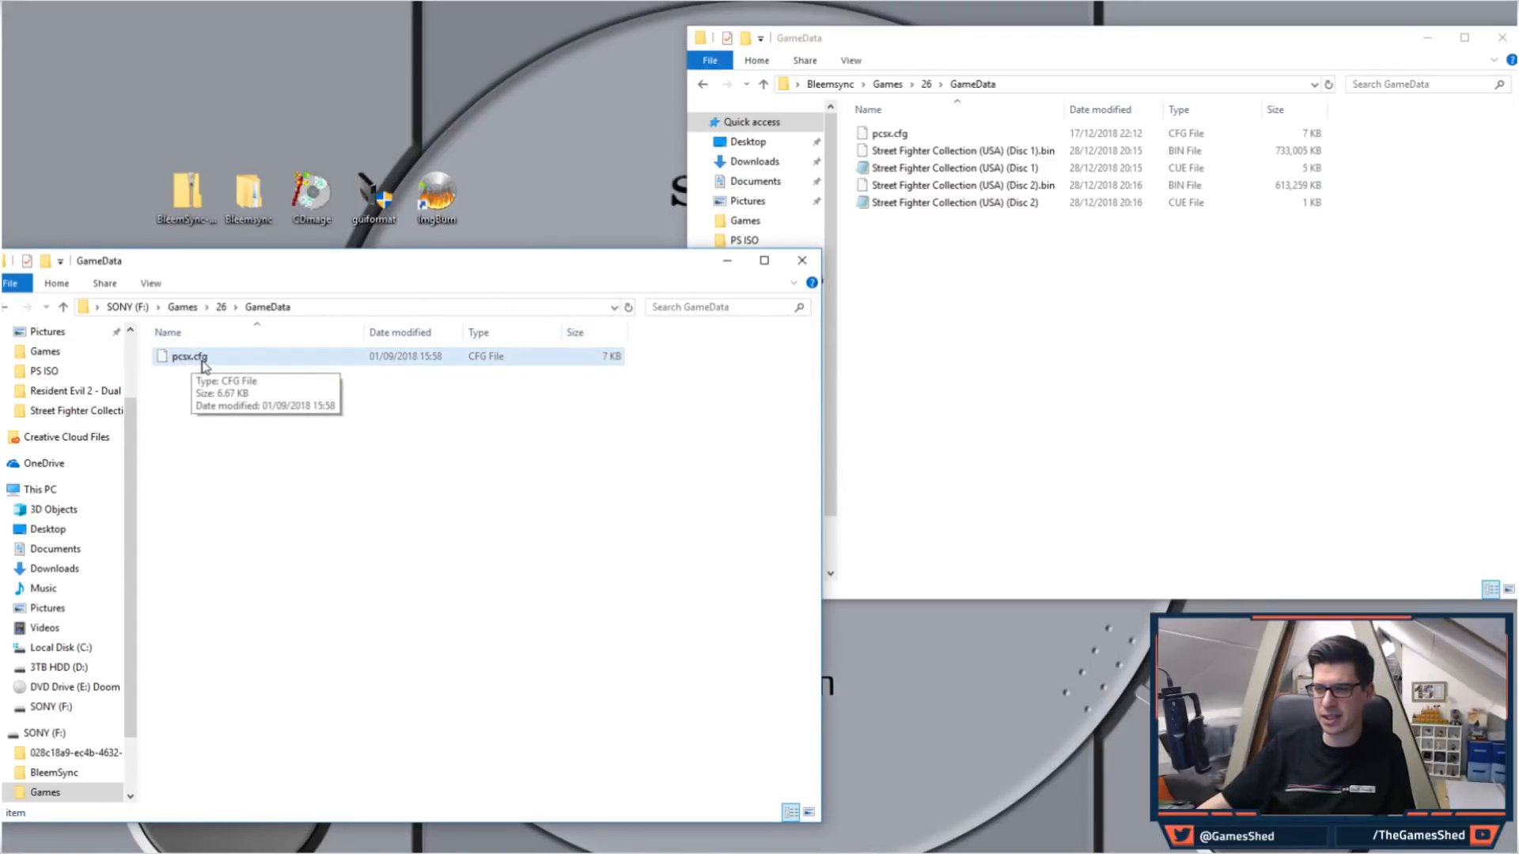
{"action": "mouse_move", "coordinate": [270, 443]}
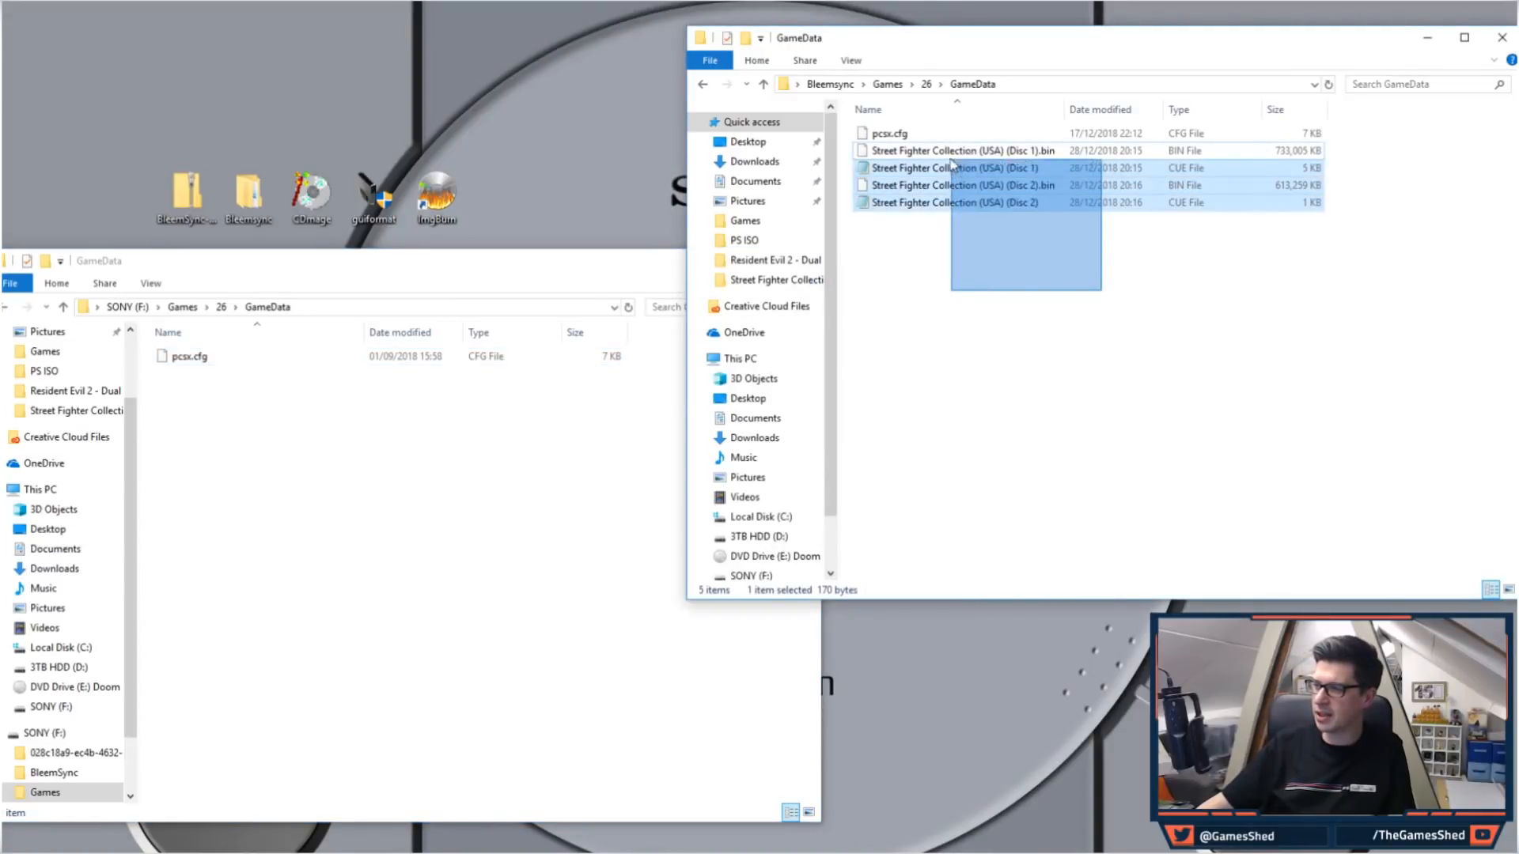
- Drag the four Street Fighter Collection .bin/.cue files into folder 26's GameData beside pcsx.cfg
{"action": "left_click_drag", "start_coordinate": [969, 176], "coordinate": [208, 374]}
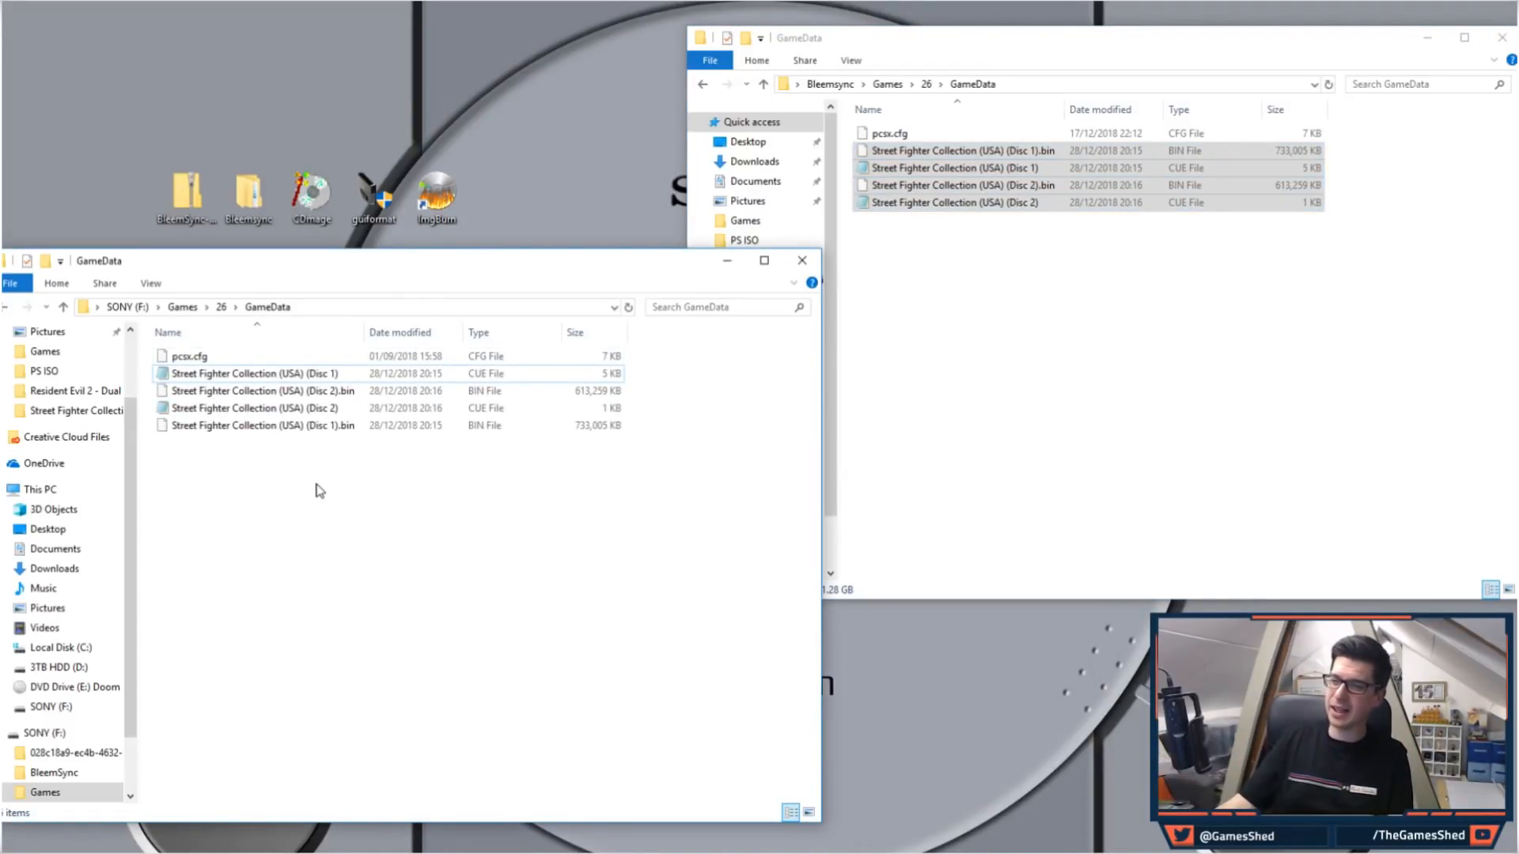
{"action": "mouse_move", "coordinate": [269, 524]}
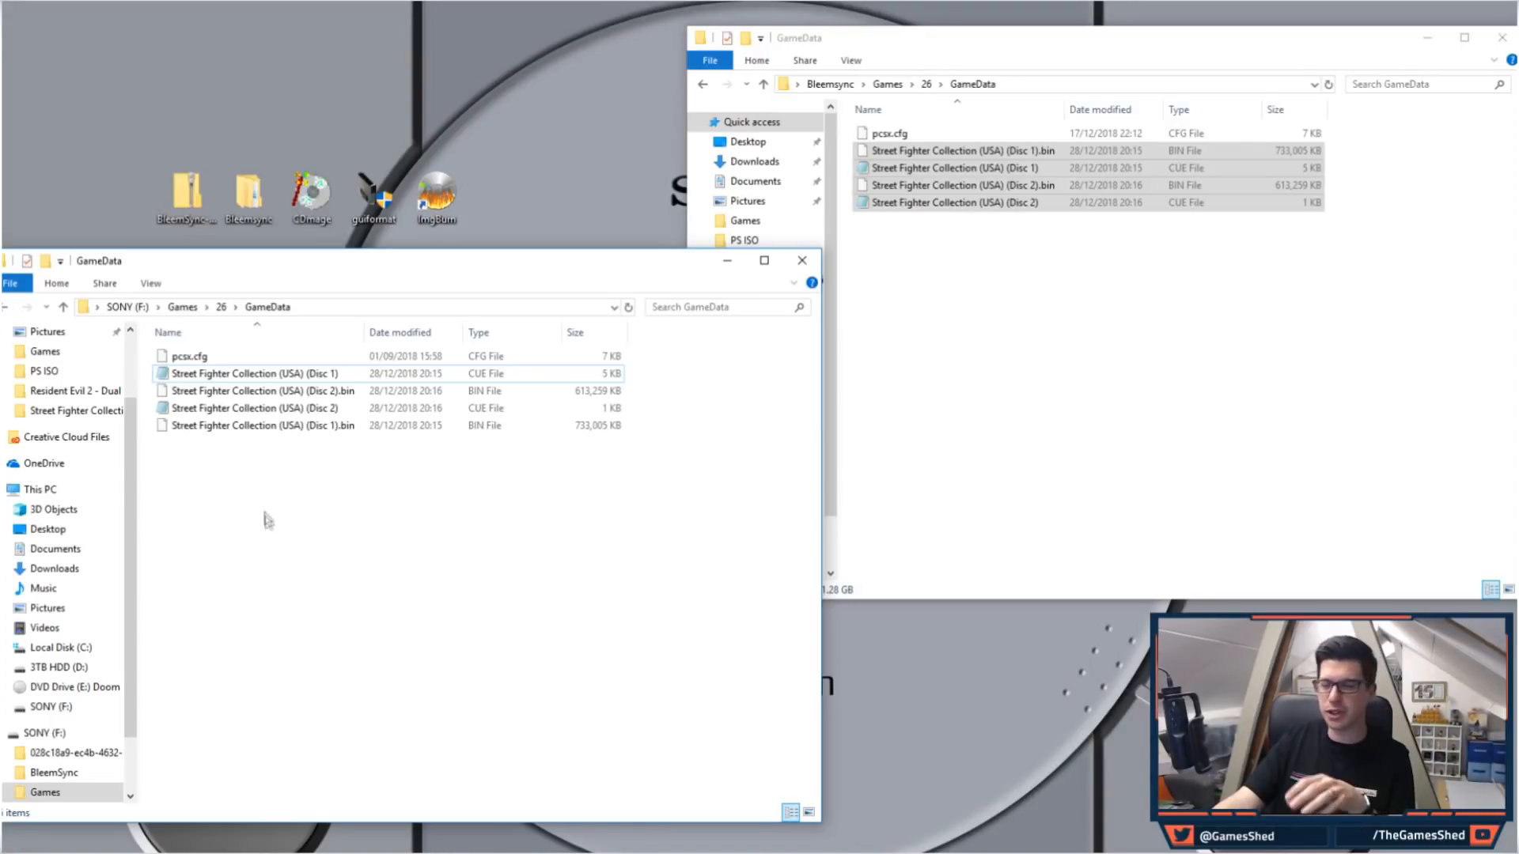
{"action": "mouse_move", "coordinate": [159, 314]}
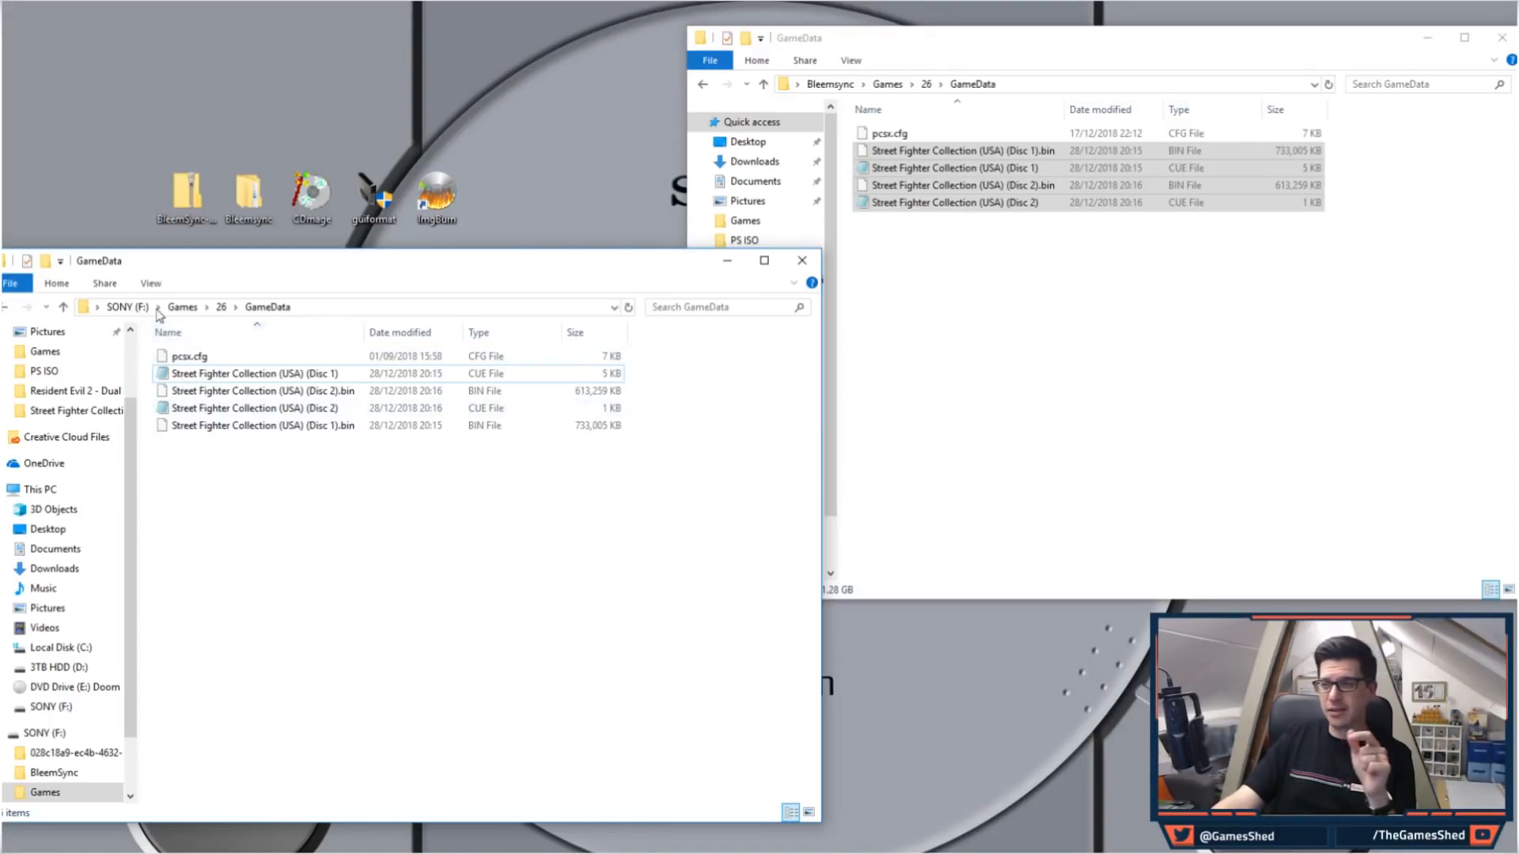
- Run BleemSync.exe from the SONY drive so it finds serials for both Street Fighter discs
{"action": "left_click", "coordinate": [120, 306]}
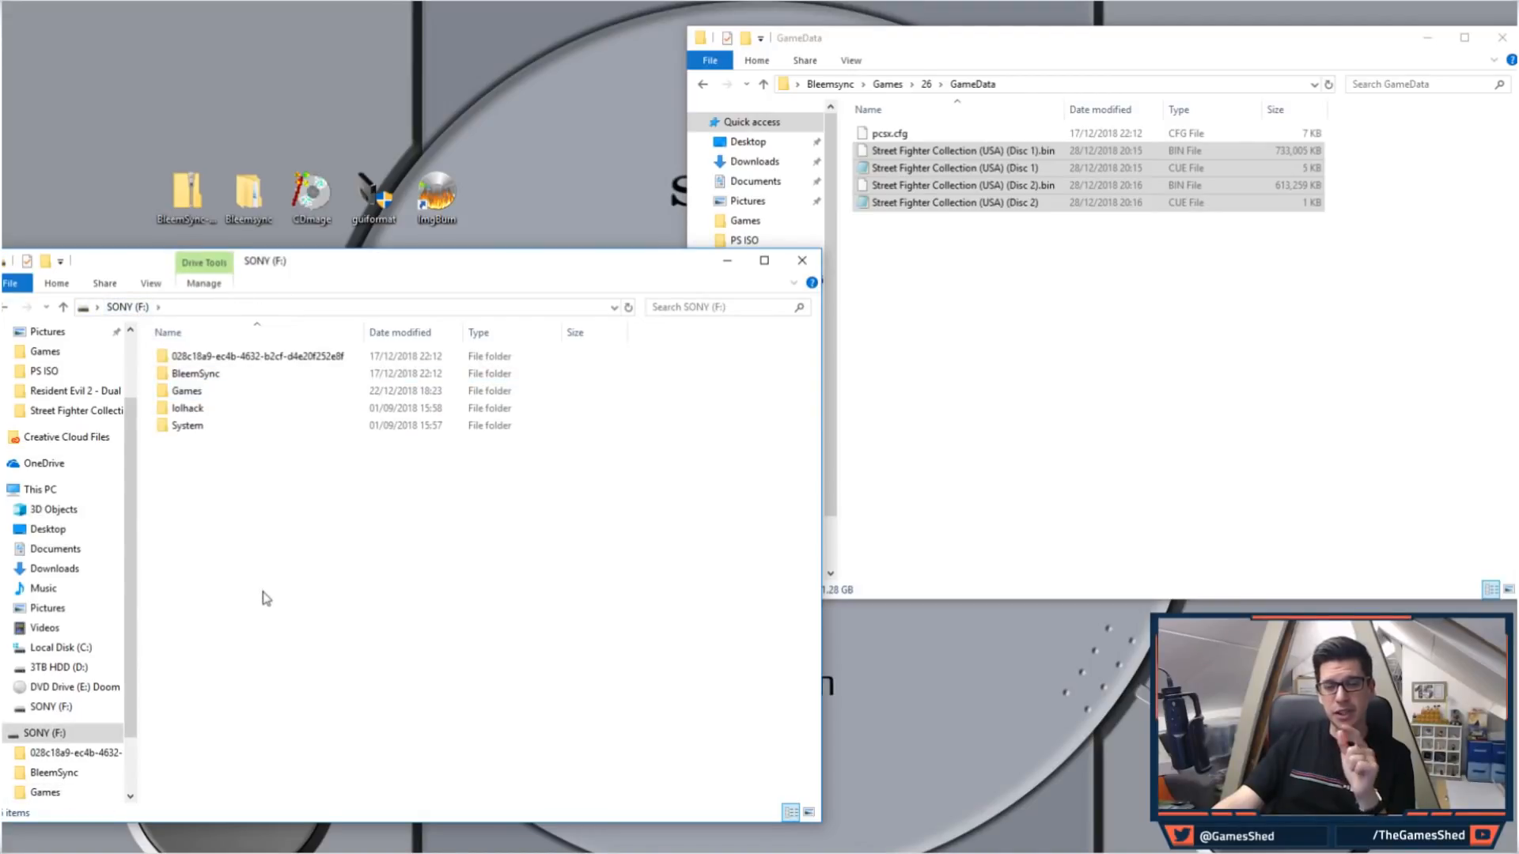
{"action": "double_click", "coordinate": [196, 373]}
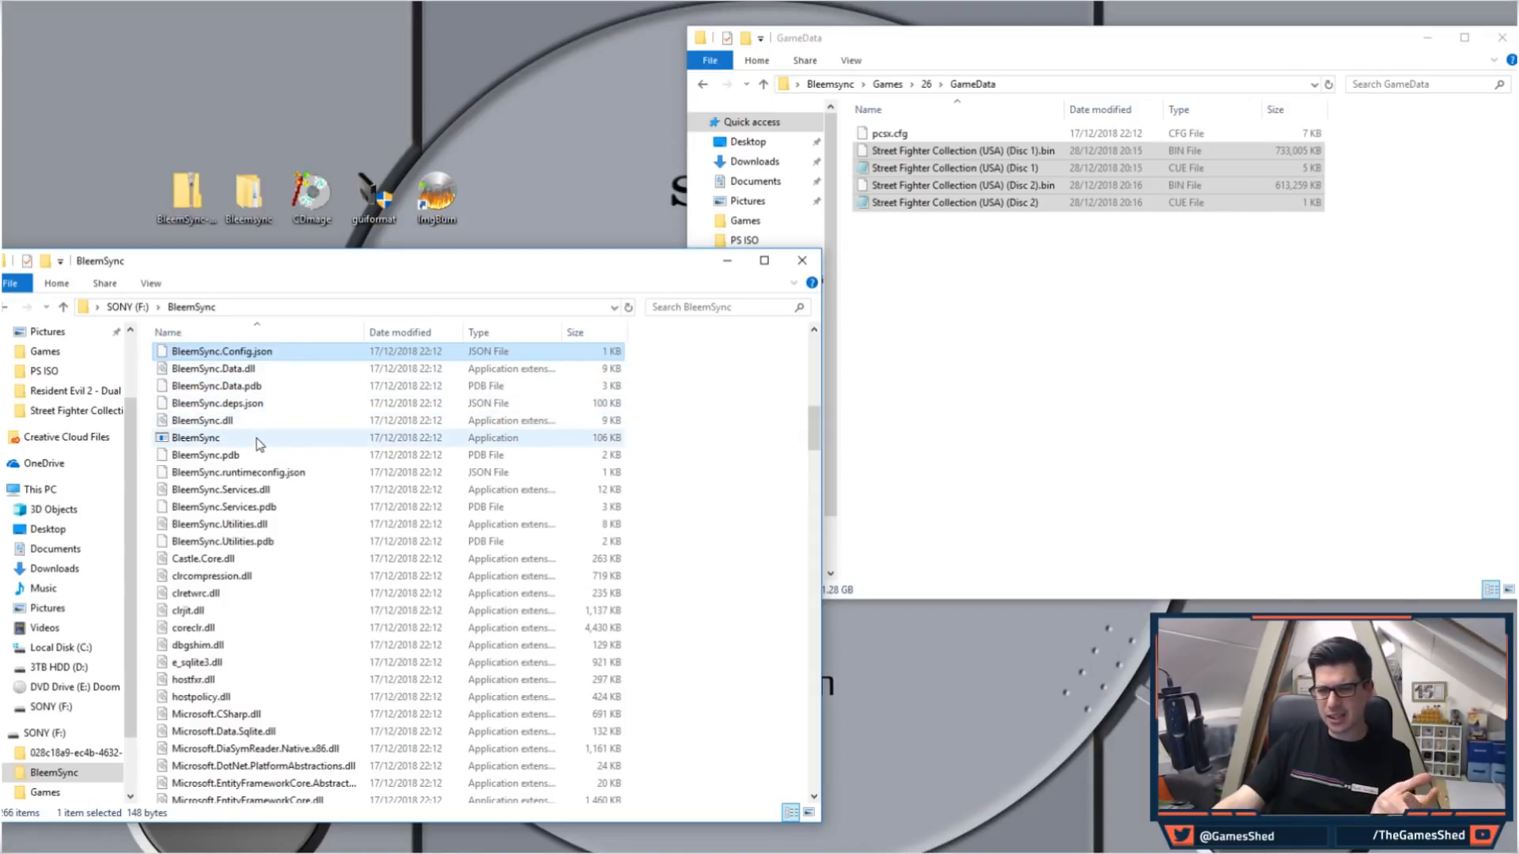
{"action": "left_click", "coordinate": [197, 436]}
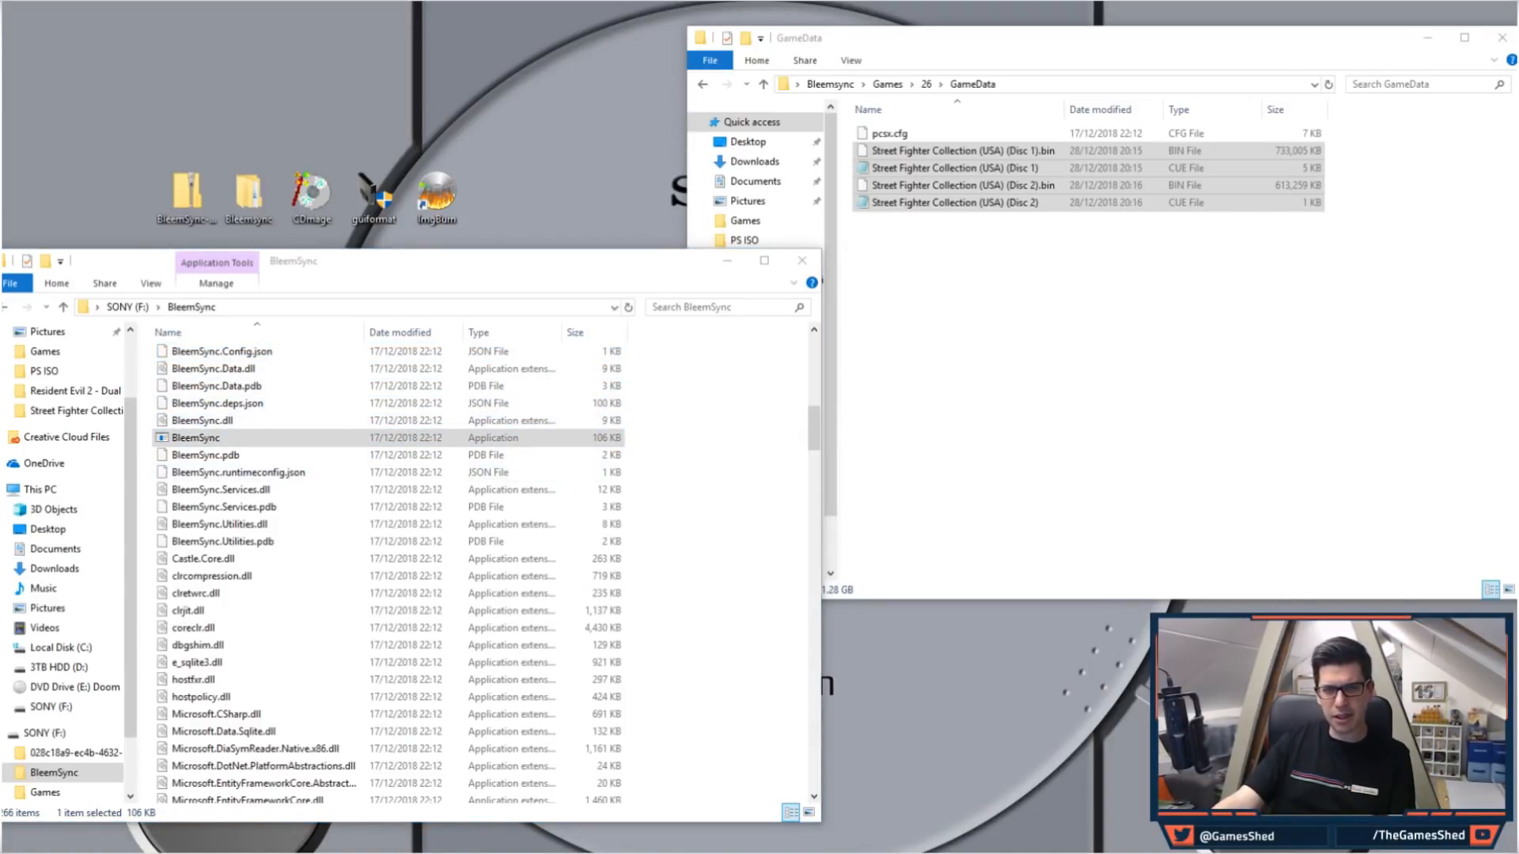
{"action": "double_click", "coordinate": [196, 437]}
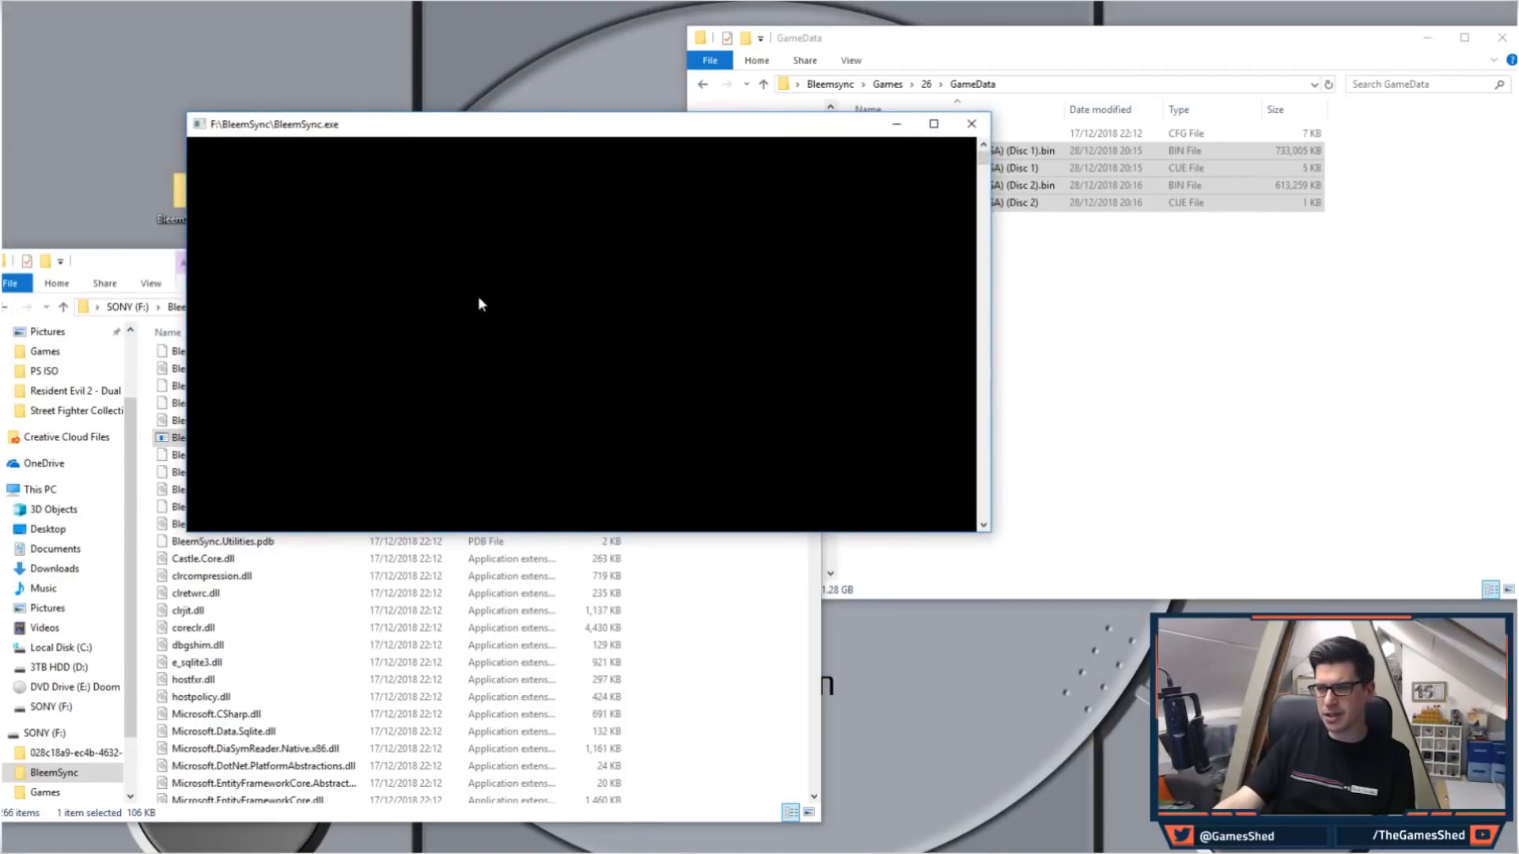
{"action": "mouse_move", "coordinate": [323, 201]}
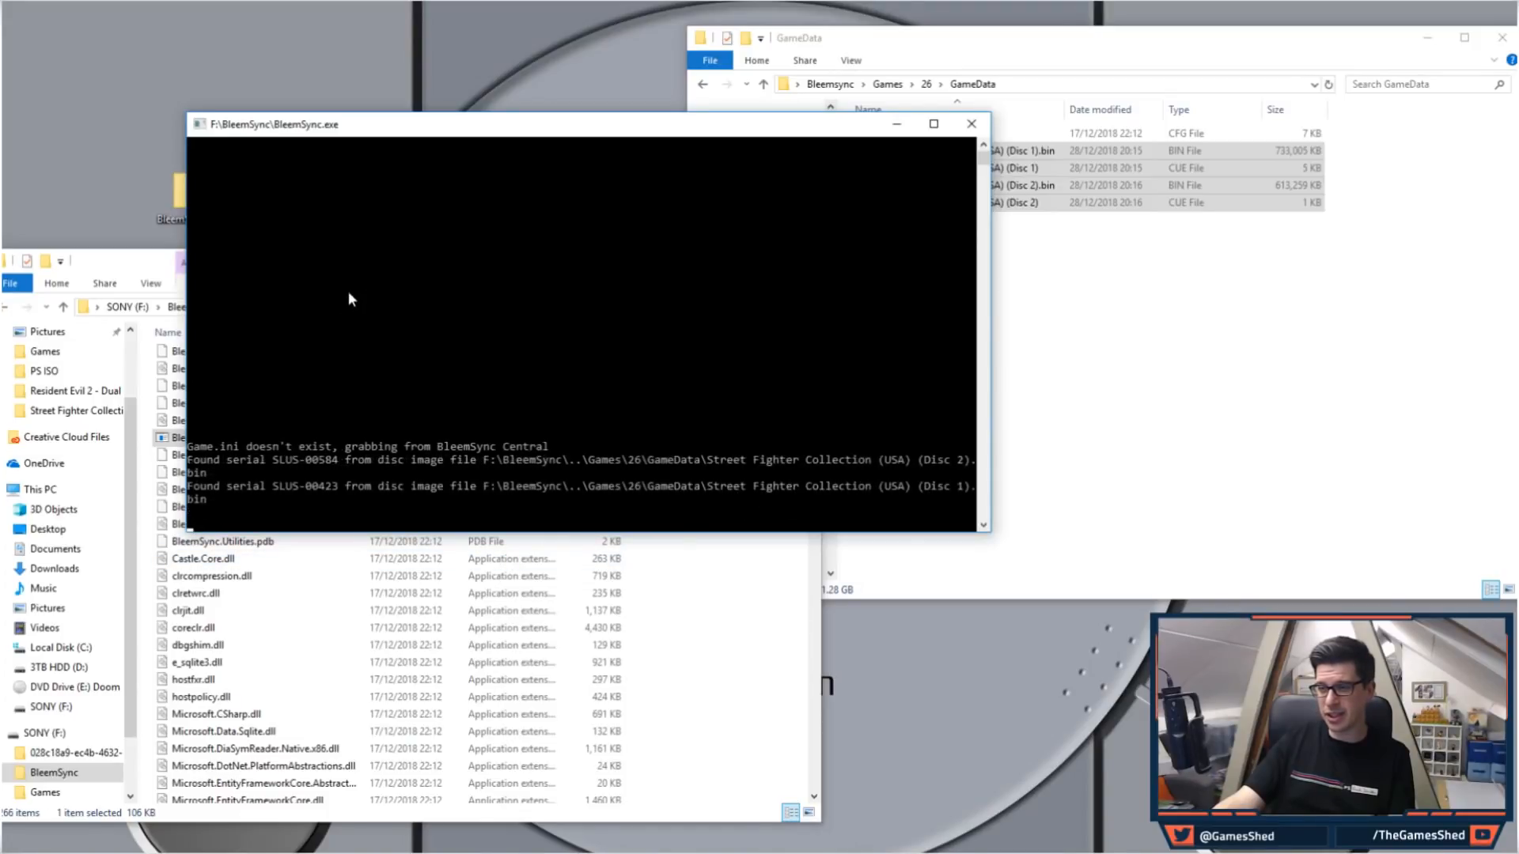
{"action": "left_click", "coordinate": [971, 123]}
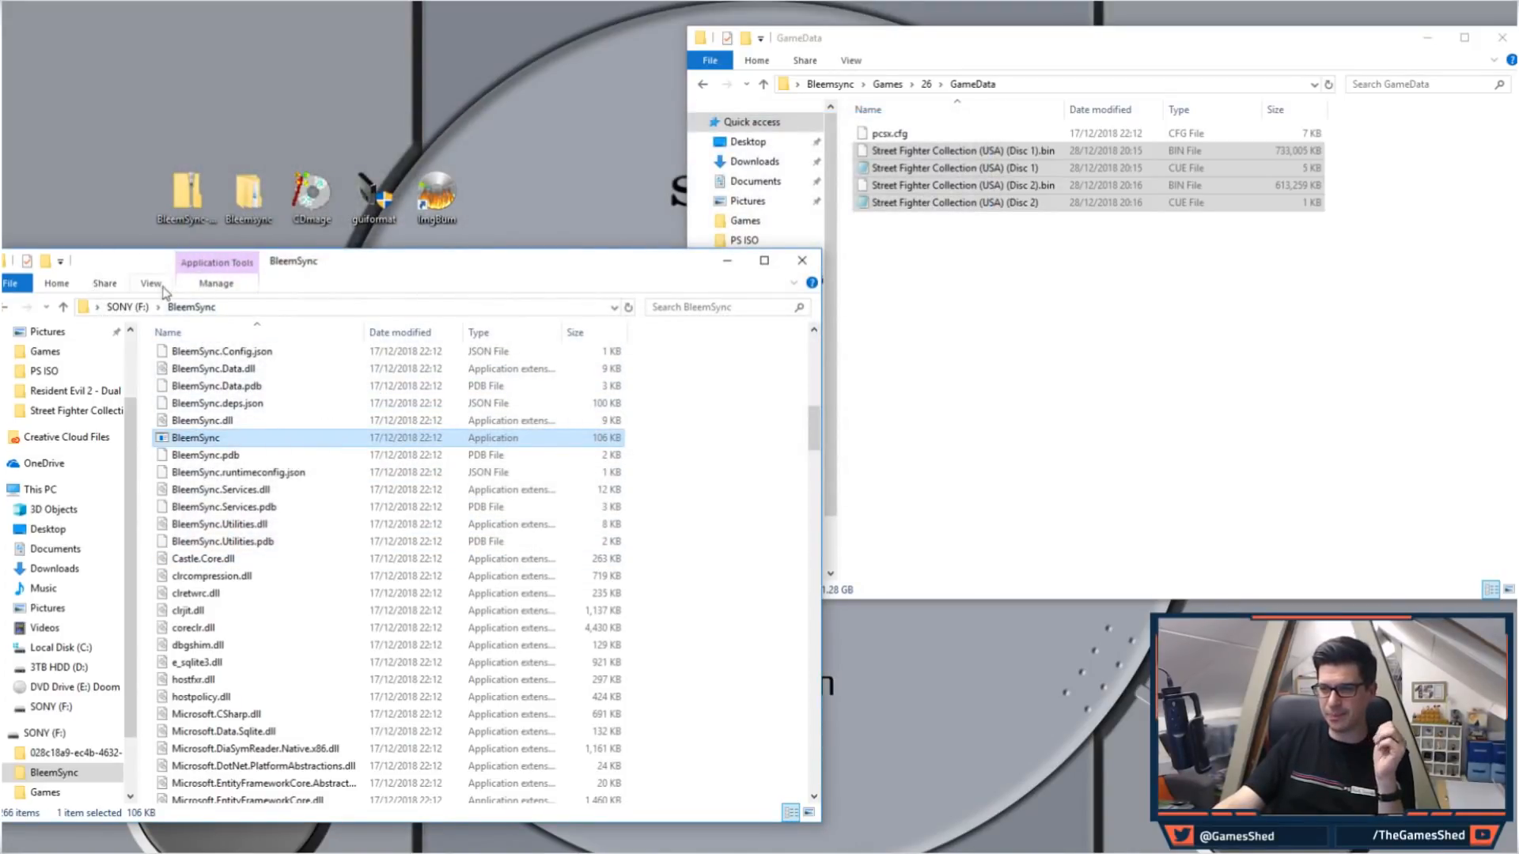
- Return to game 26's GameData and preview the generated Street Fighter Collection cover PNG in Photos
{"action": "left_click", "coordinate": [64, 307]}
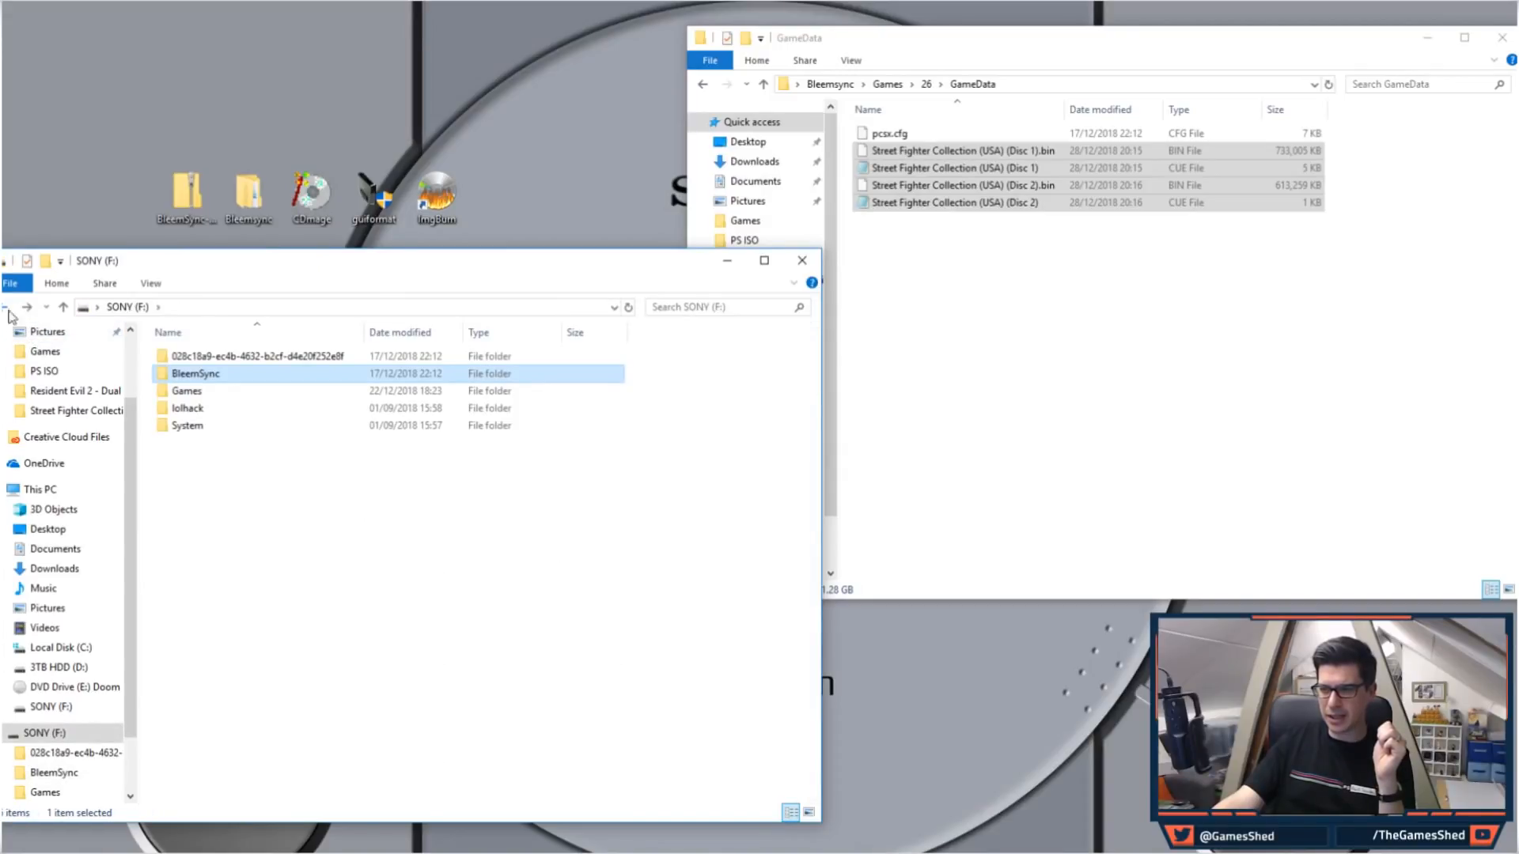
{"action": "double_click", "coordinate": [187, 391]}
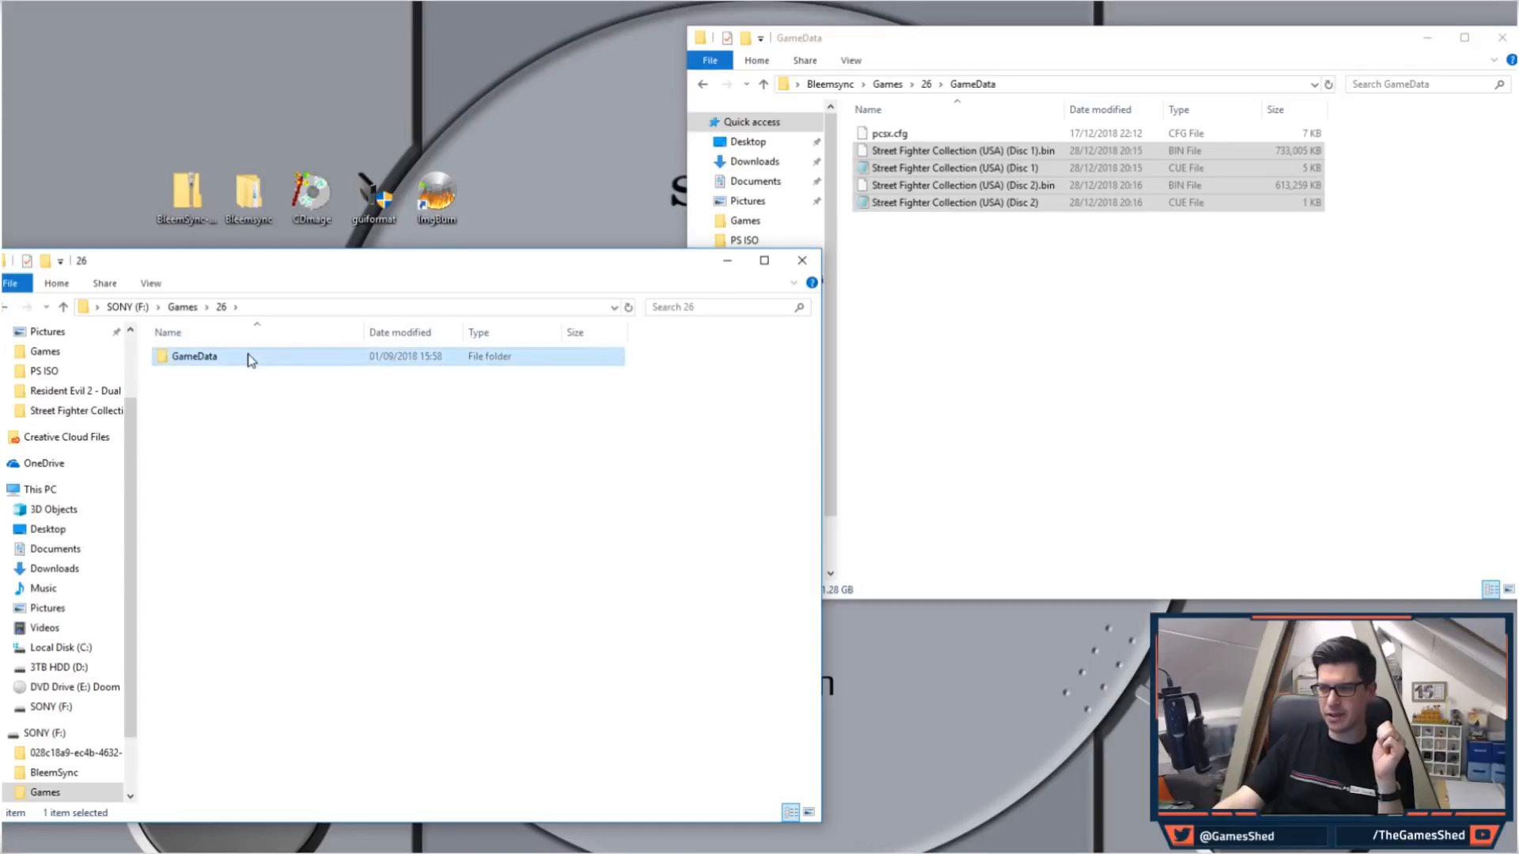
{"action": "double_click", "coordinate": [193, 356]}
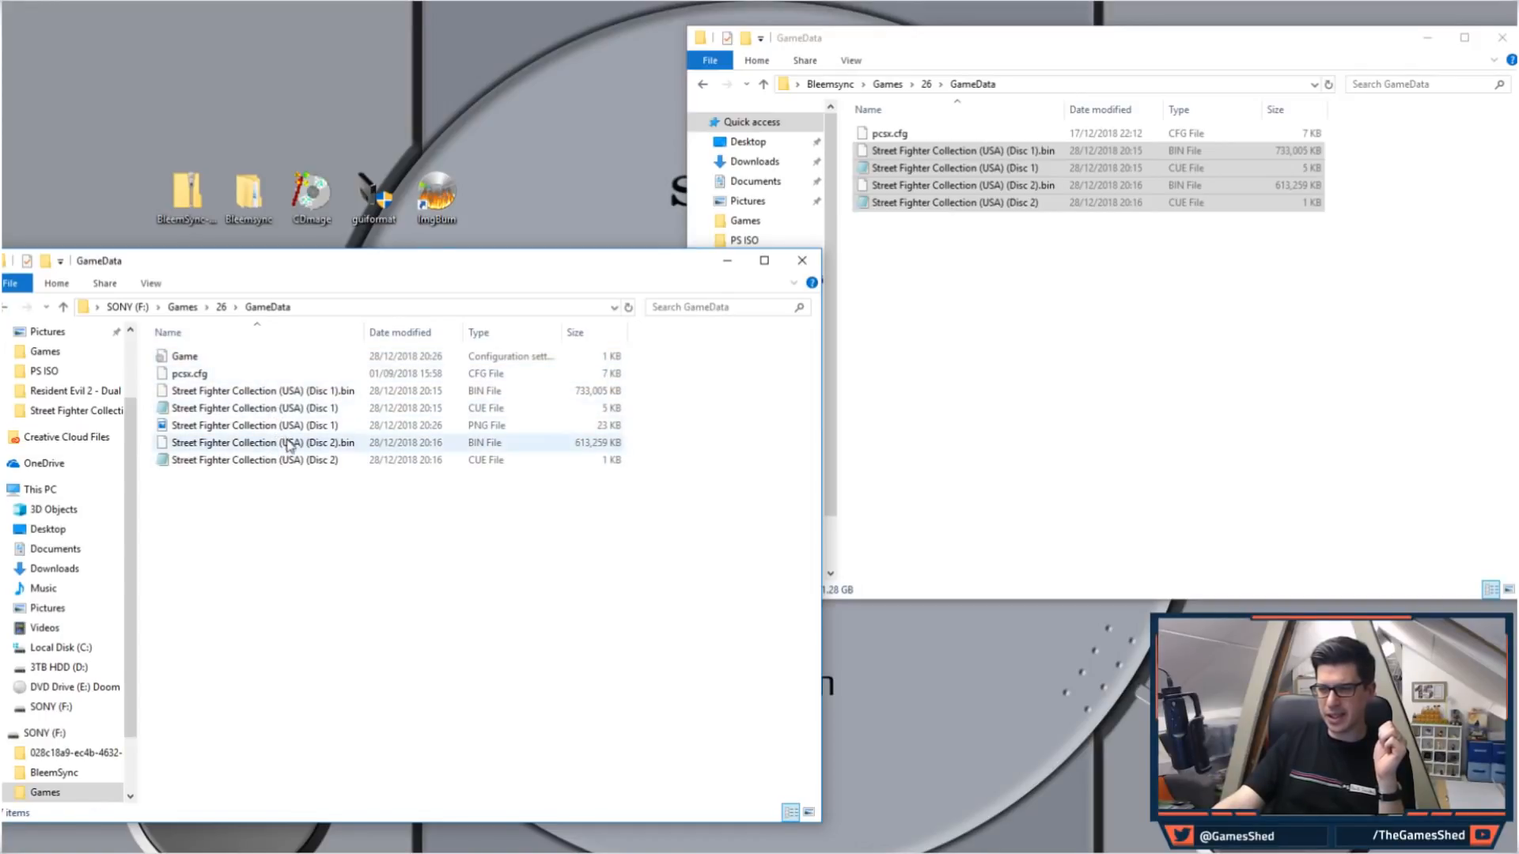
{"action": "right_click", "coordinate": [184, 356]}
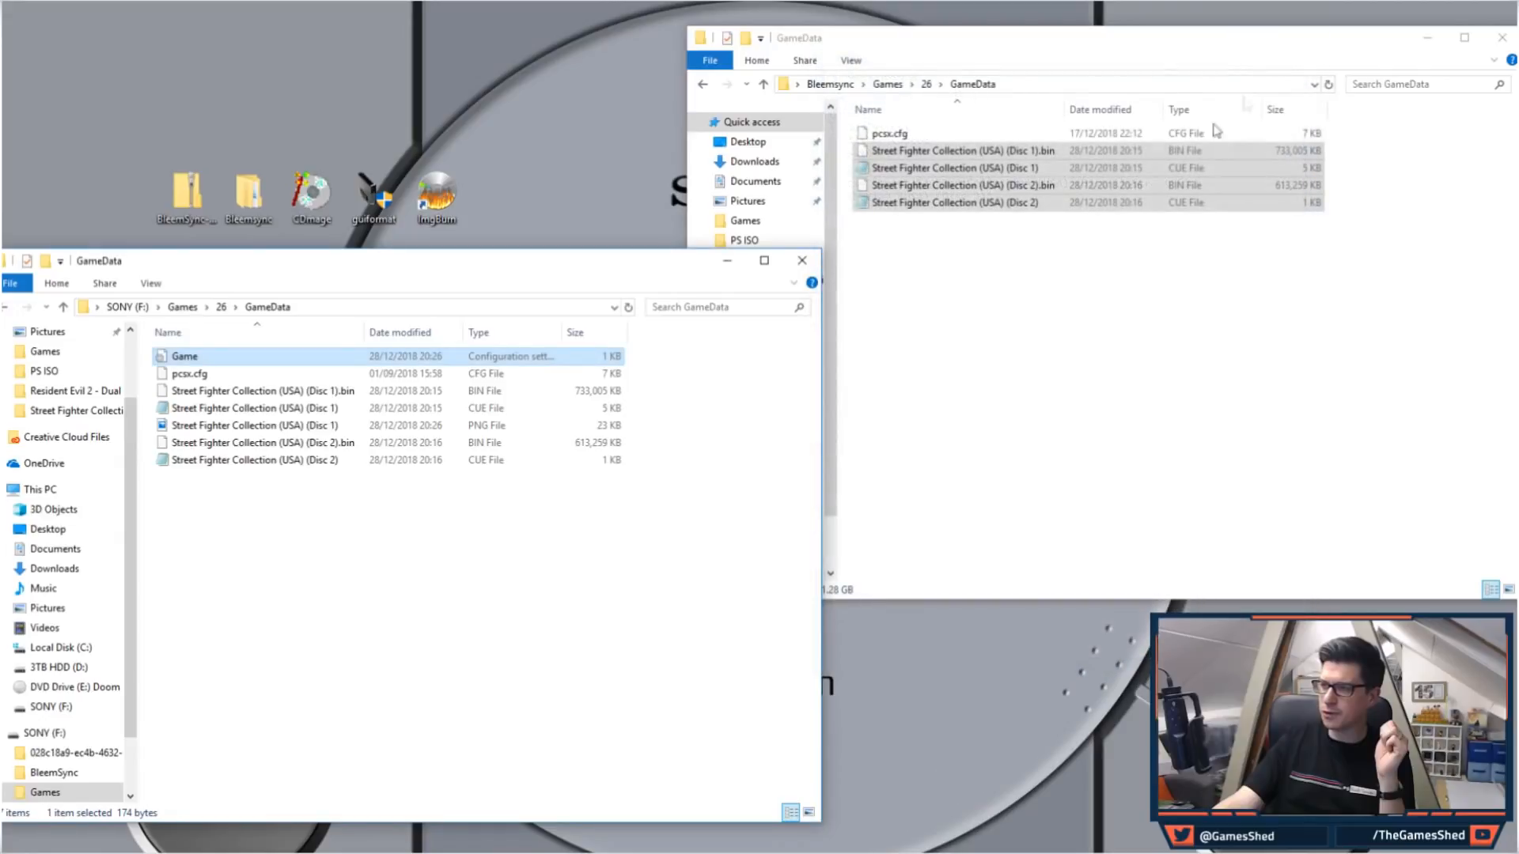
{"action": "left_click", "coordinate": [259, 425]}
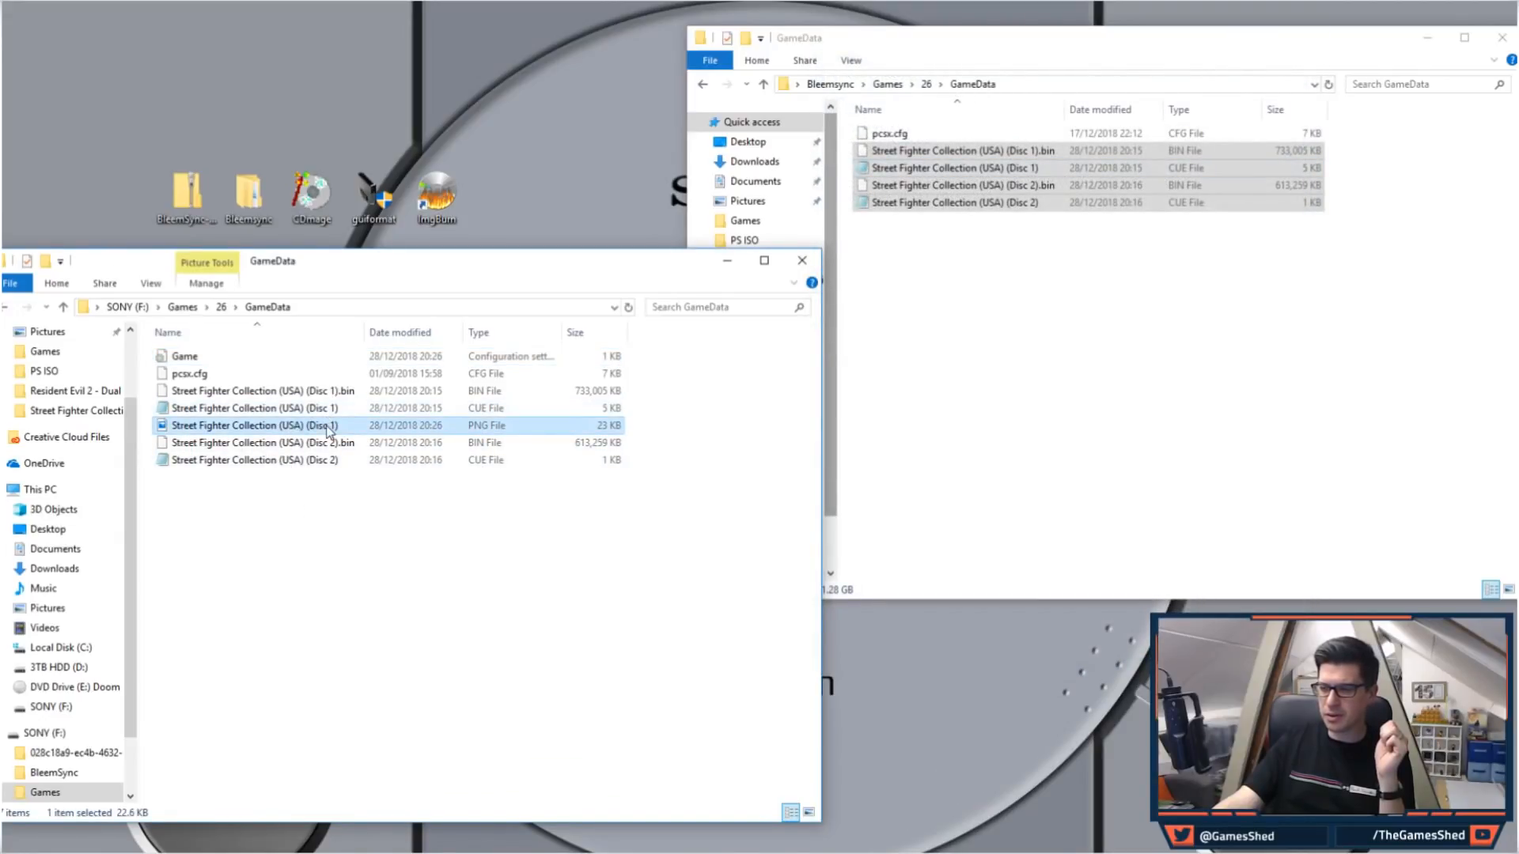
{"action": "double_click", "coordinate": [257, 426]}
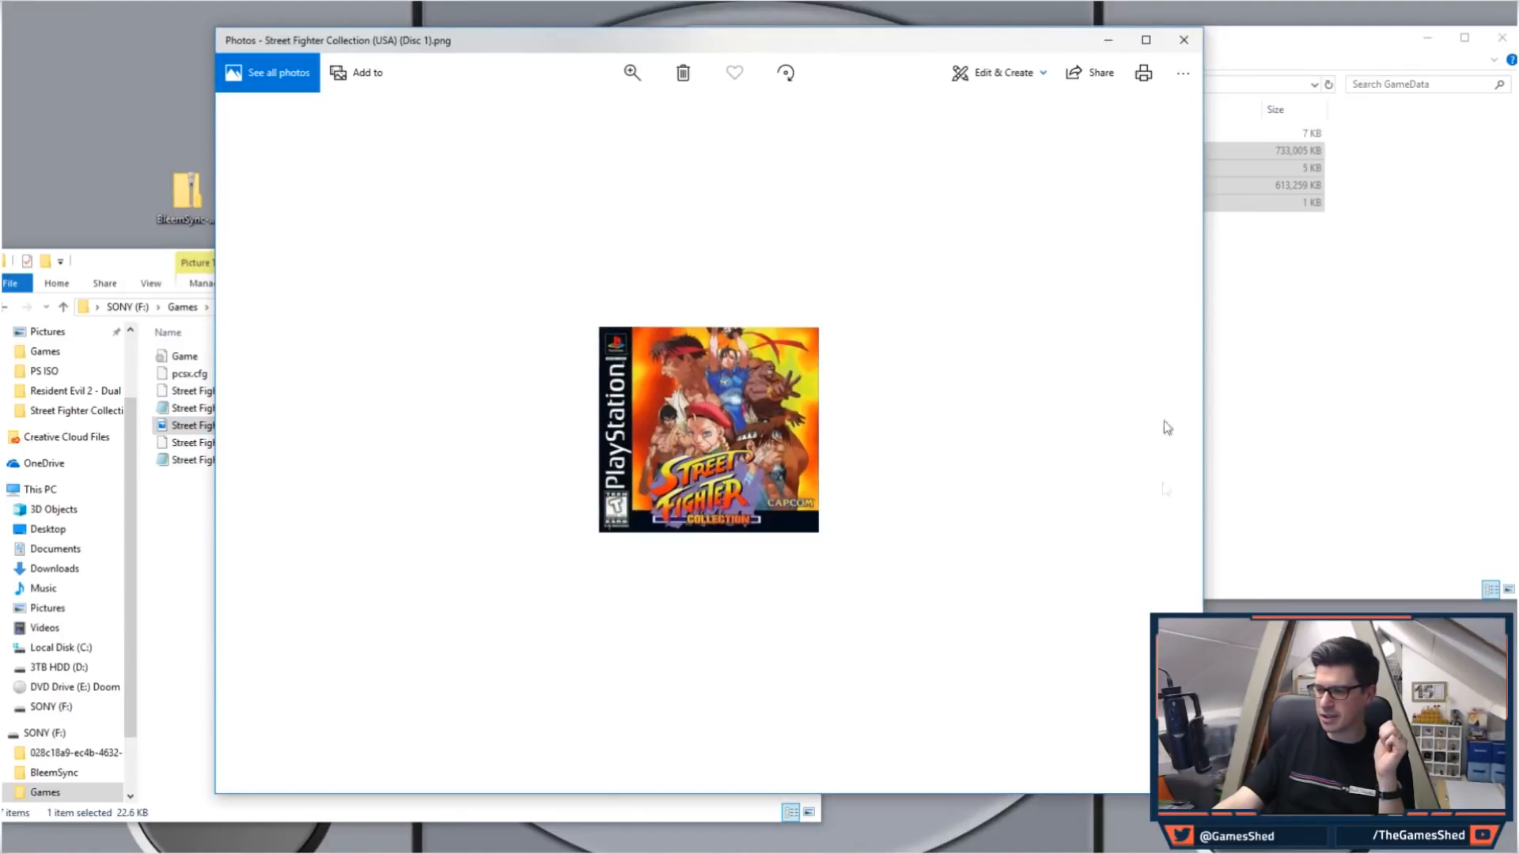
{"action": "mouse_move", "coordinate": [976, 368]}
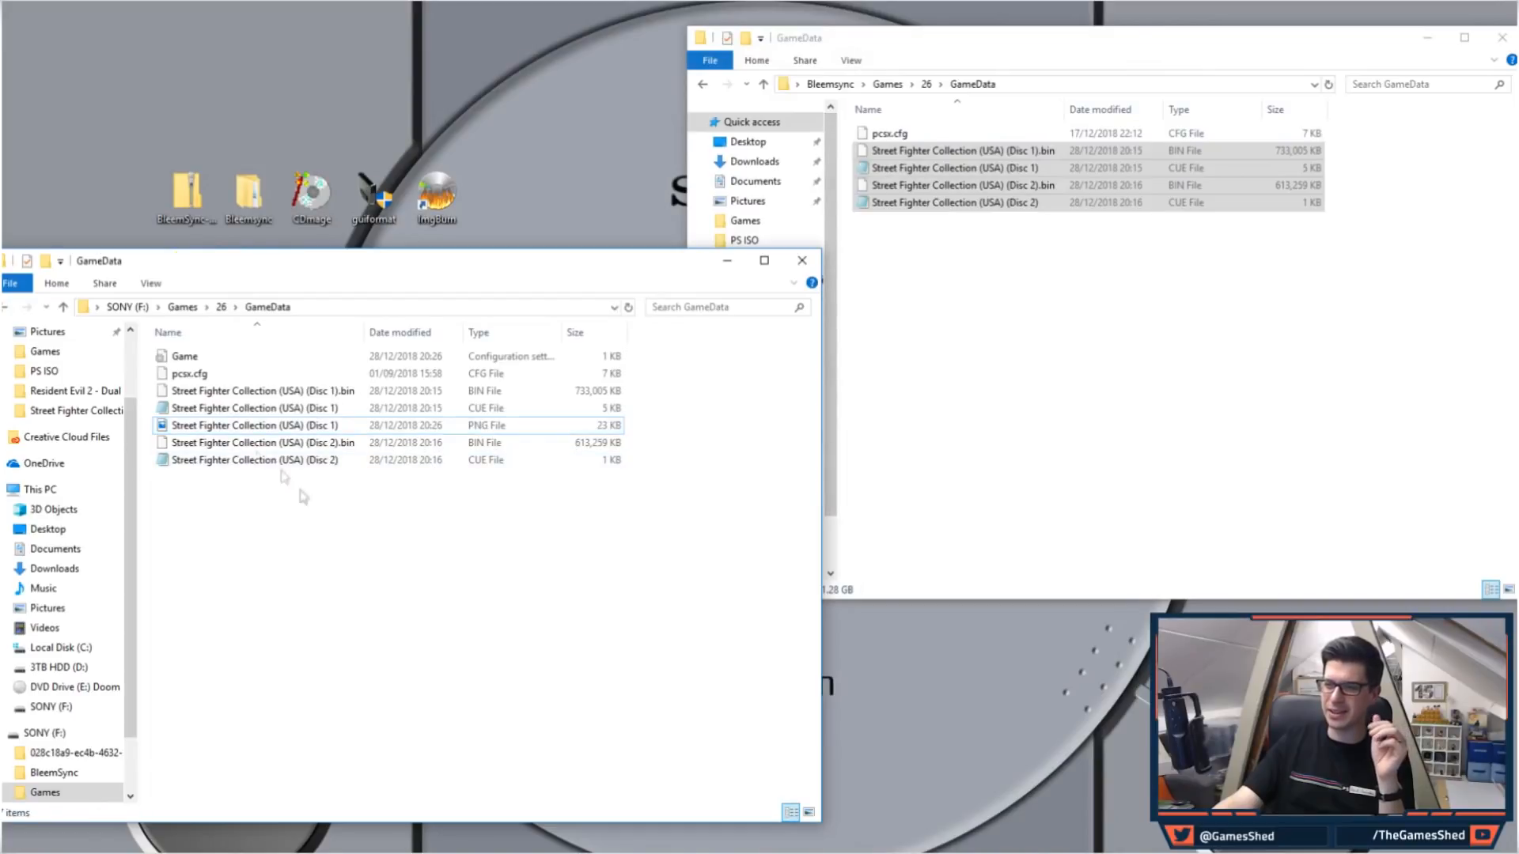
- Go up to the SONY drive's Games folder listing game folders 1 through 26 and clear the selection
{"action": "left_click", "coordinate": [10, 306]}
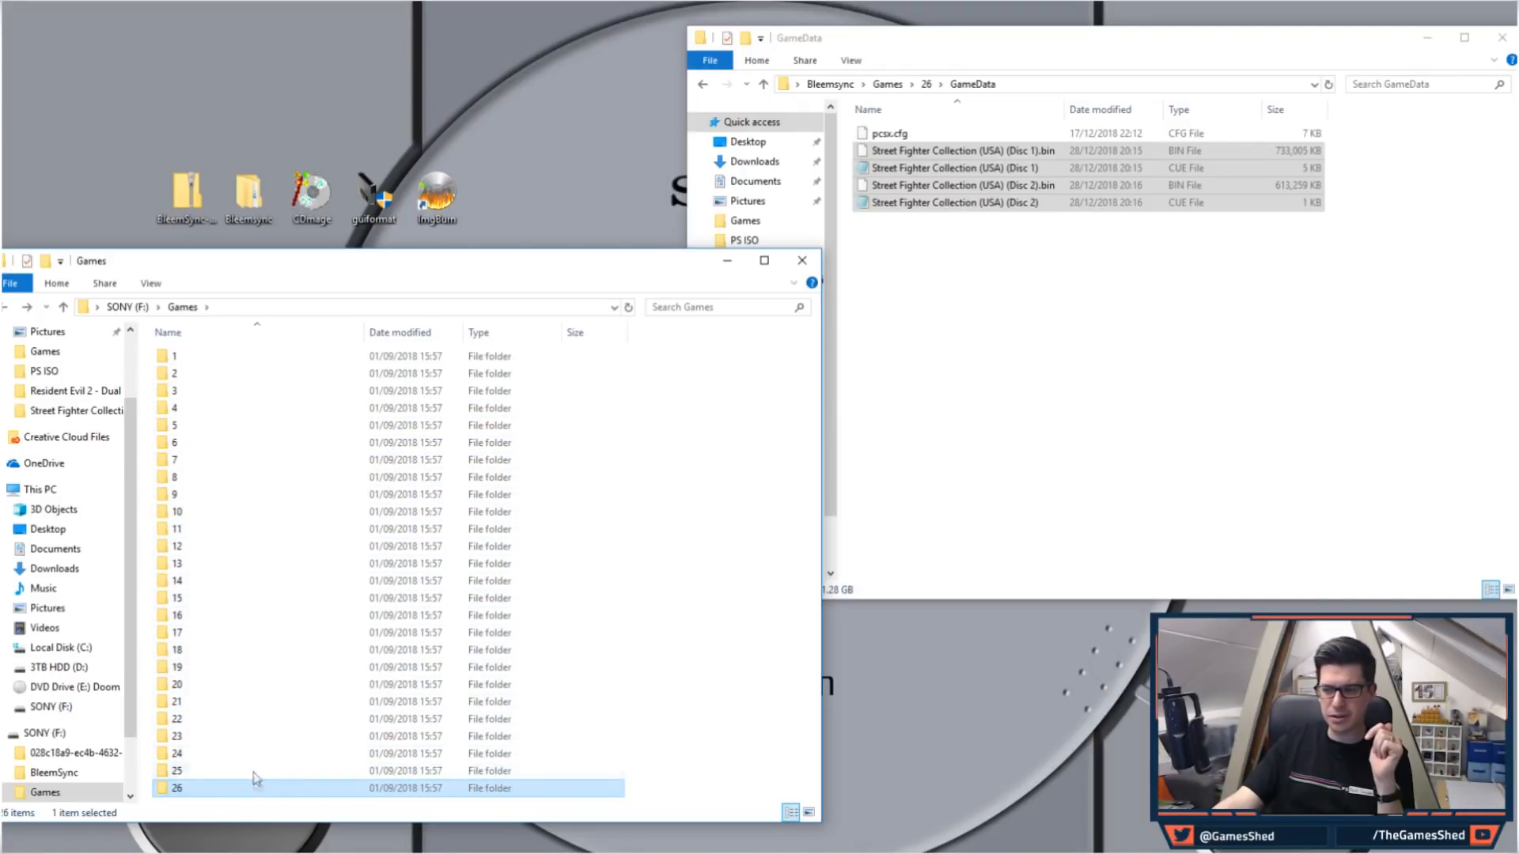
{"action": "mouse_move", "coordinate": [259, 432]}
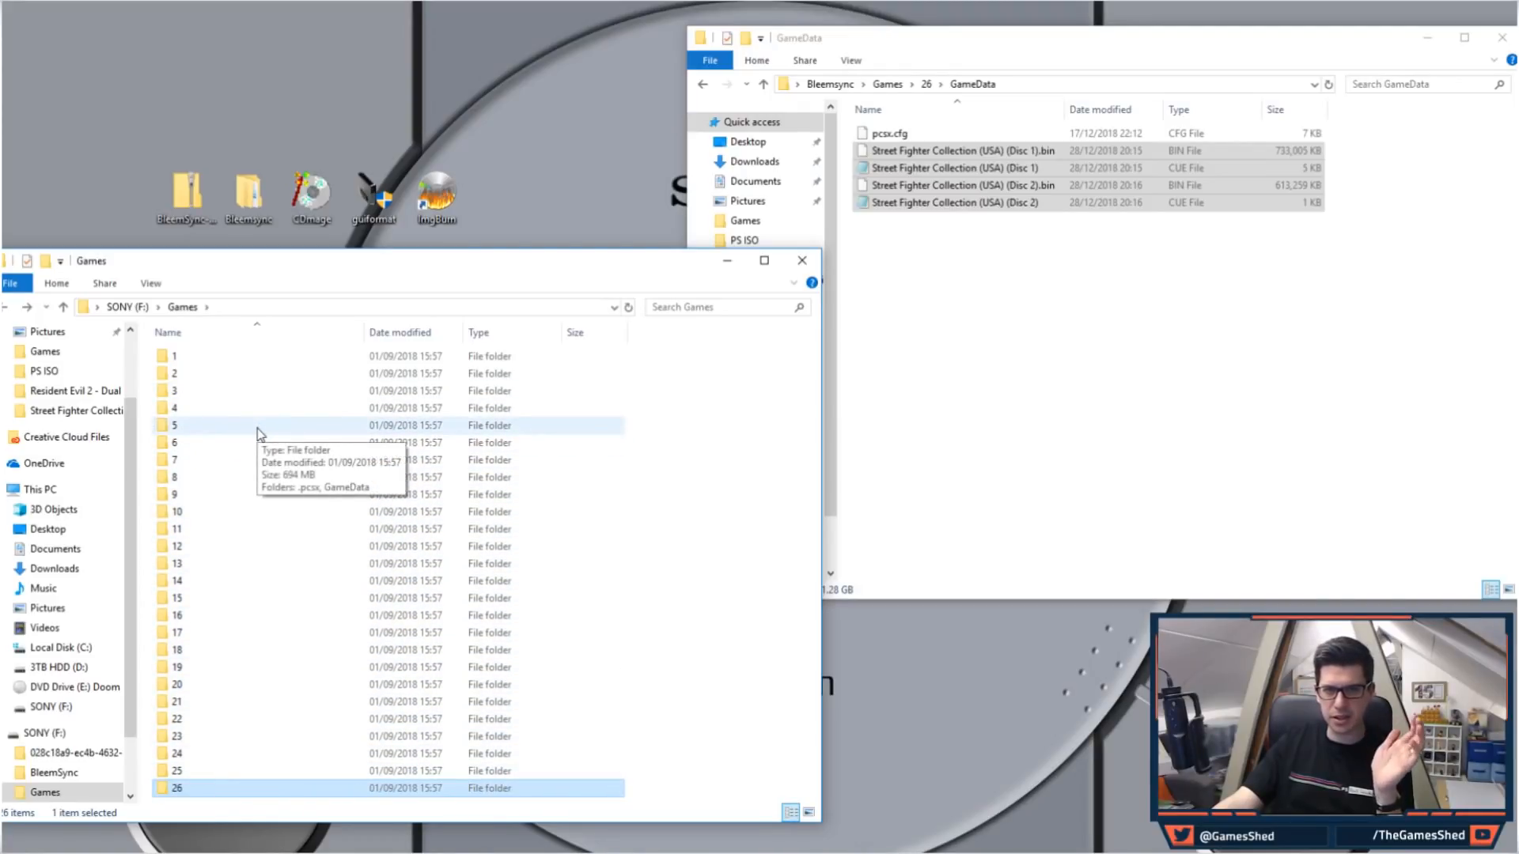
{"action": "double_click", "coordinate": [174, 426]}
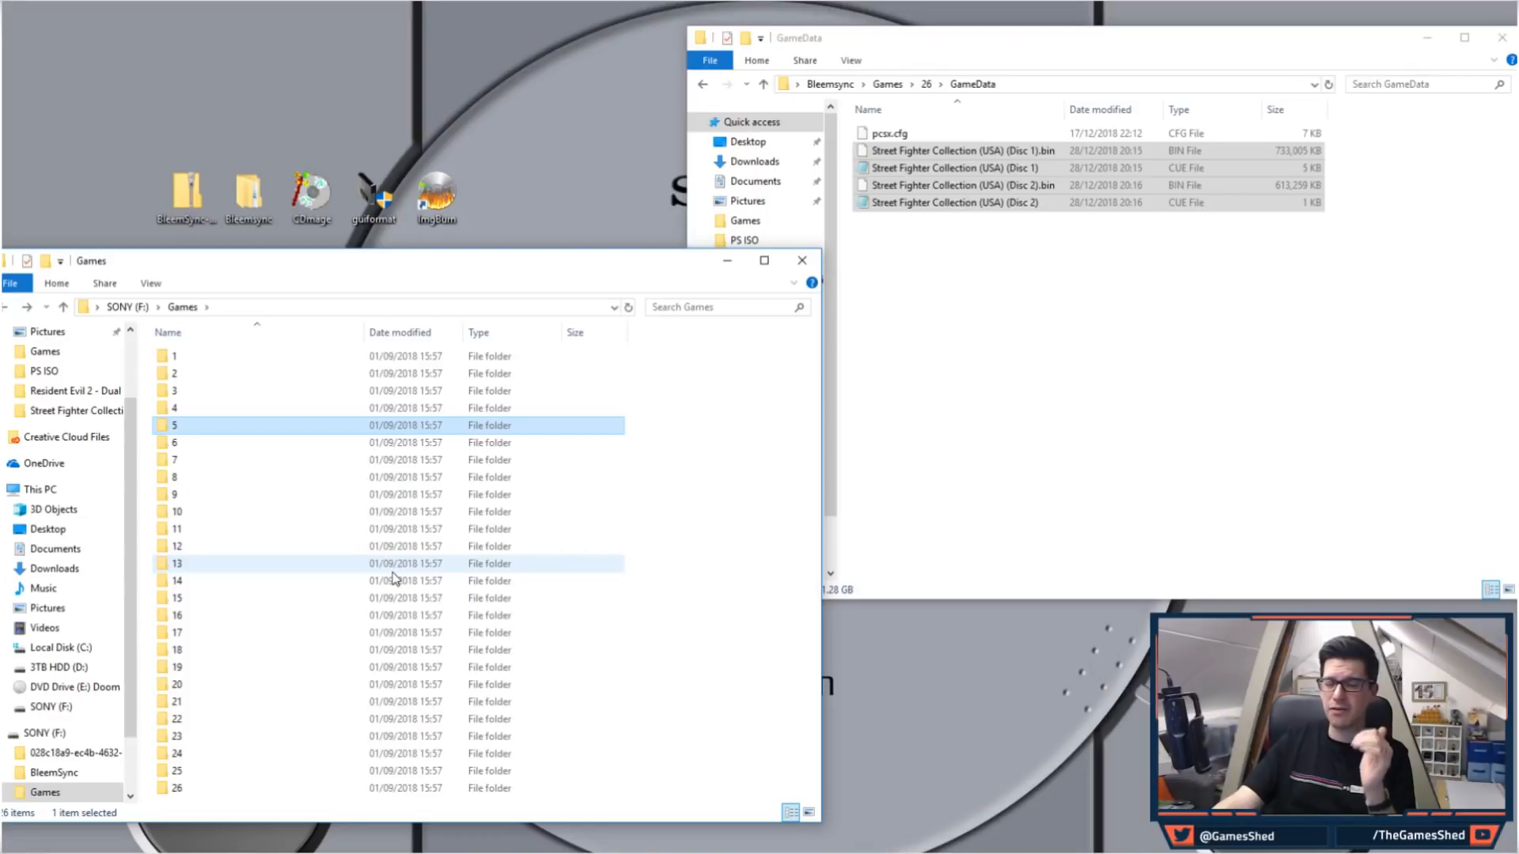
{"action": "left_click", "coordinate": [668, 538]}
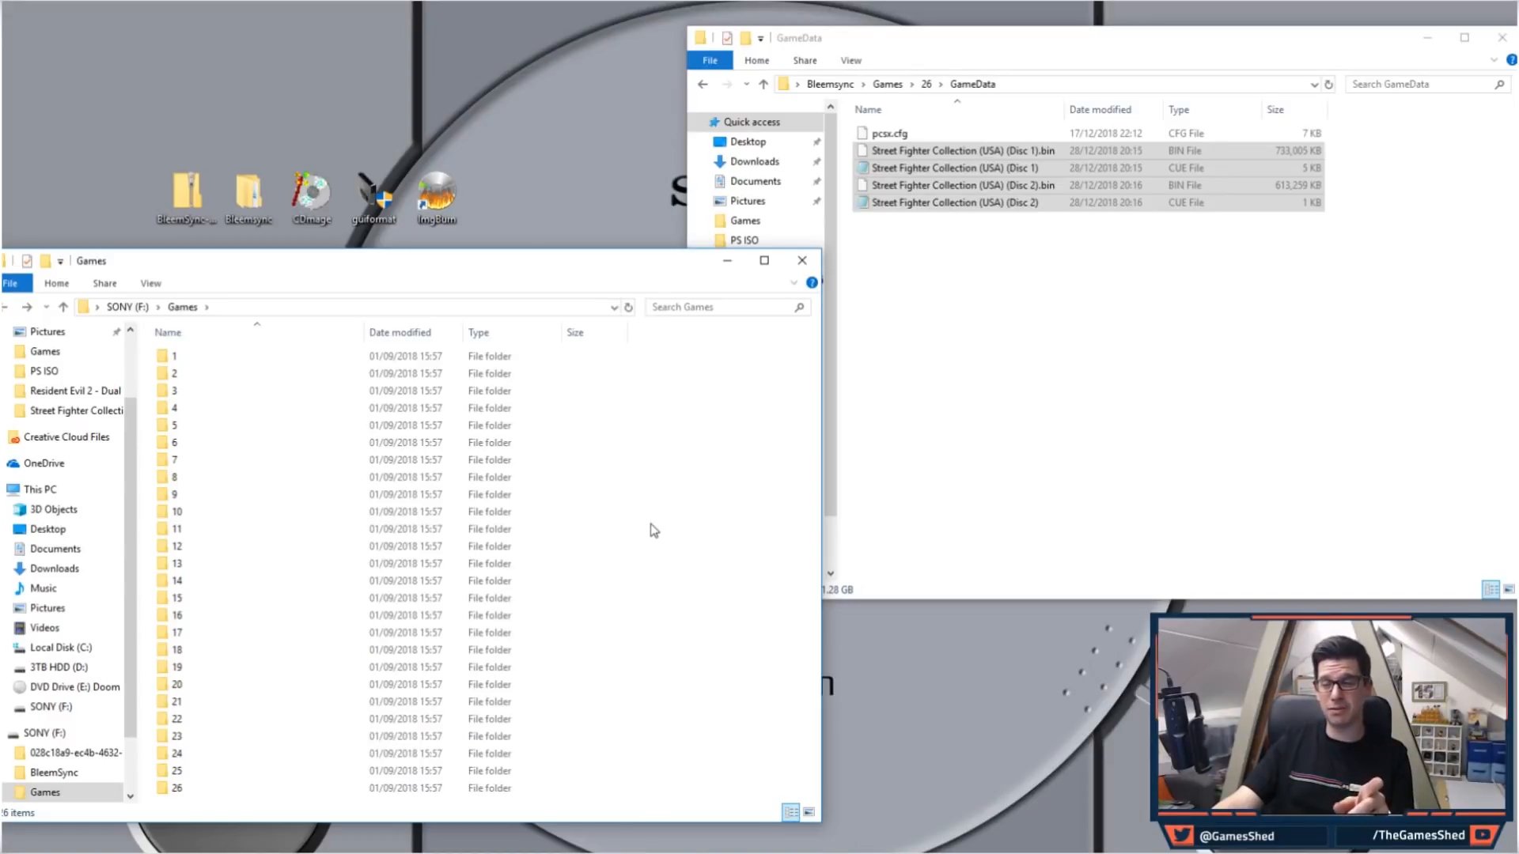
{"action": "mouse_move", "coordinate": [648, 533]}
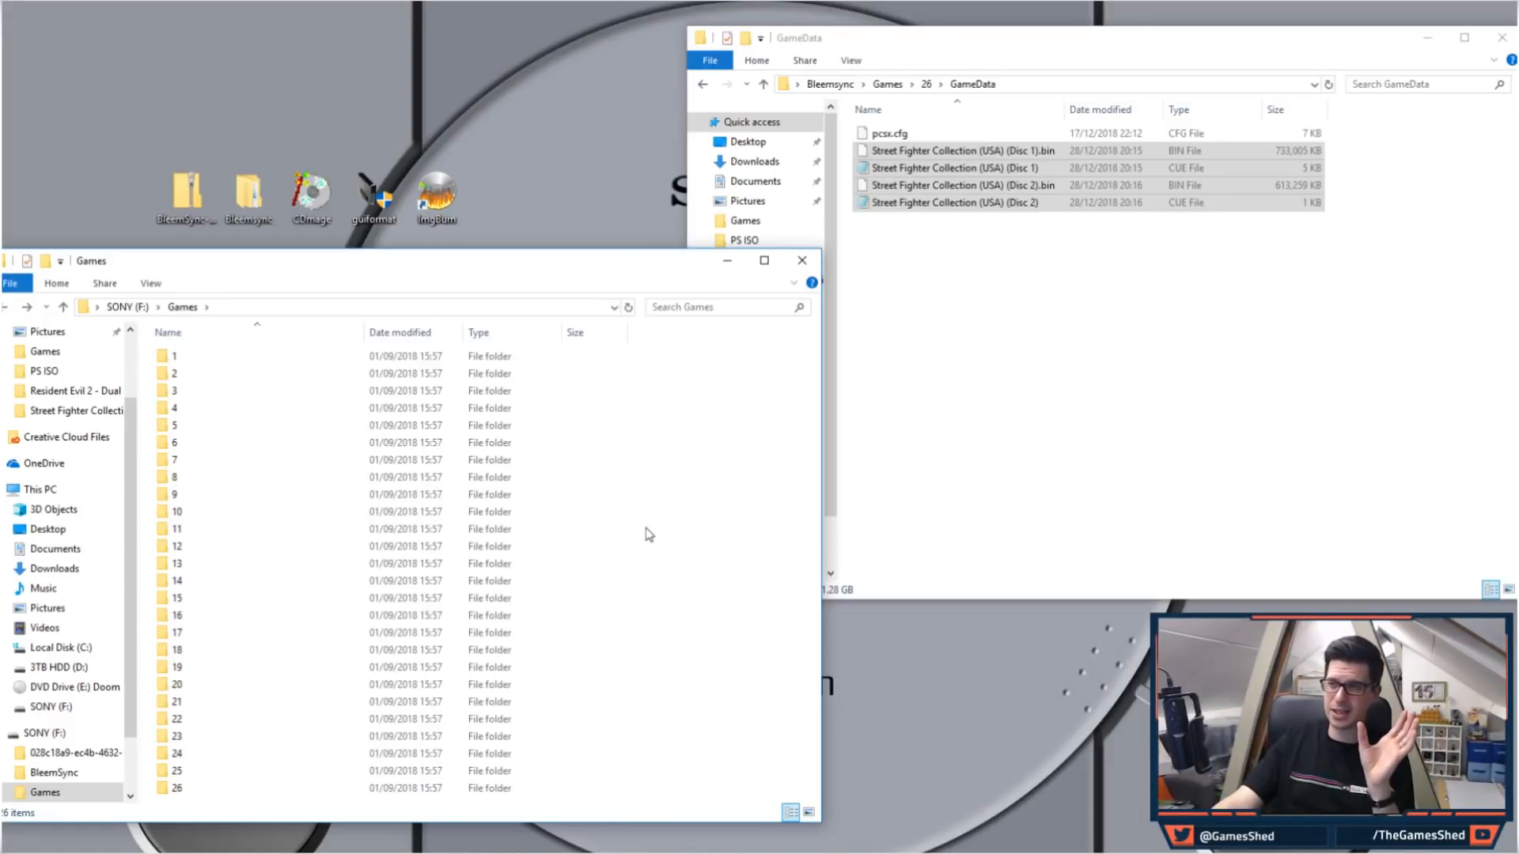
{"action": "mouse_move", "coordinate": [648, 530]}
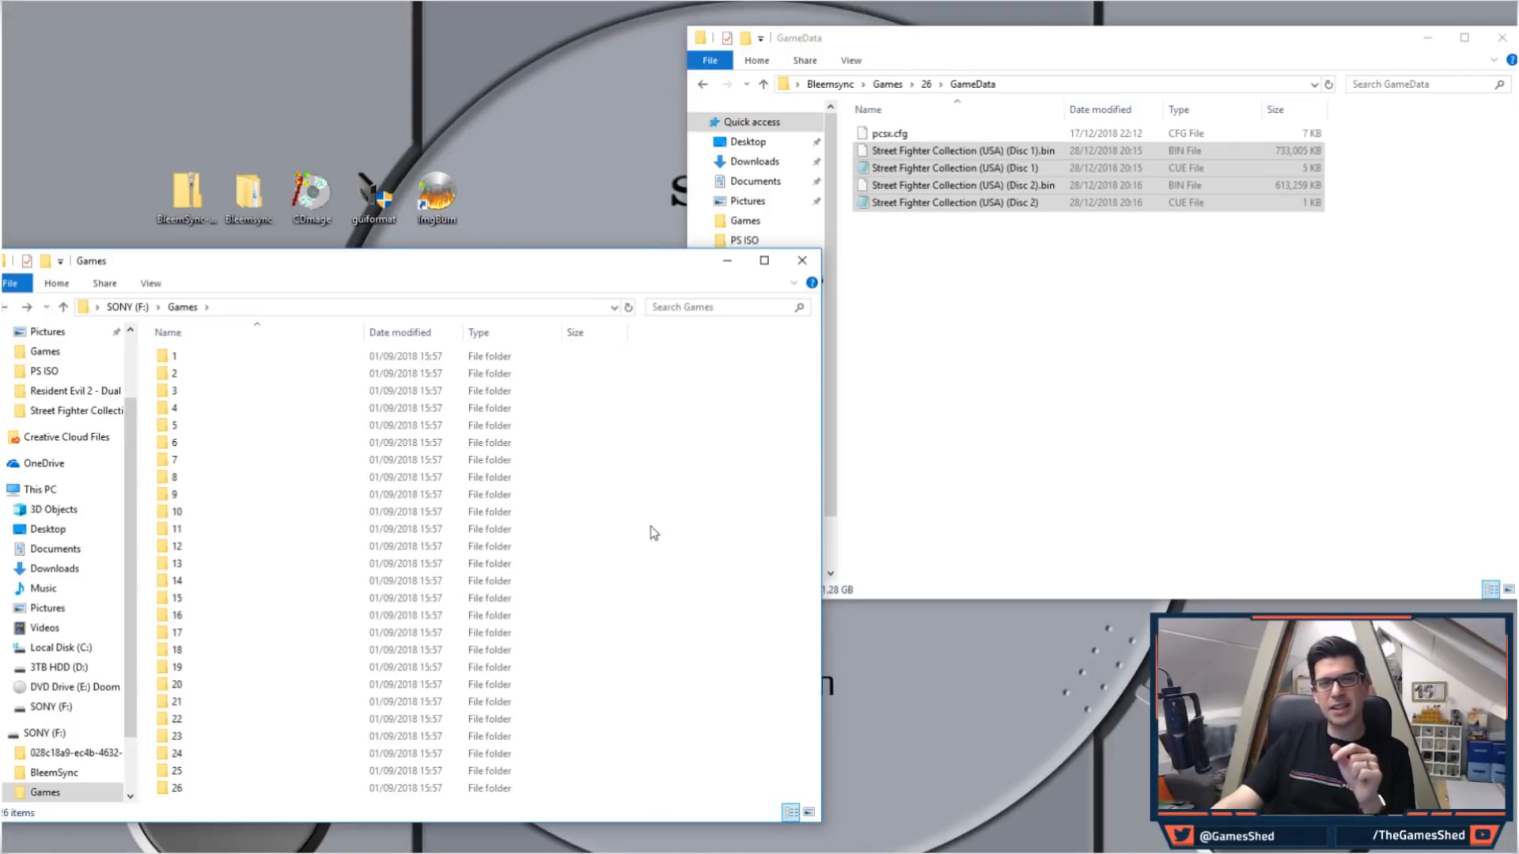
{"action": "mouse_move", "coordinate": [648, 513]}
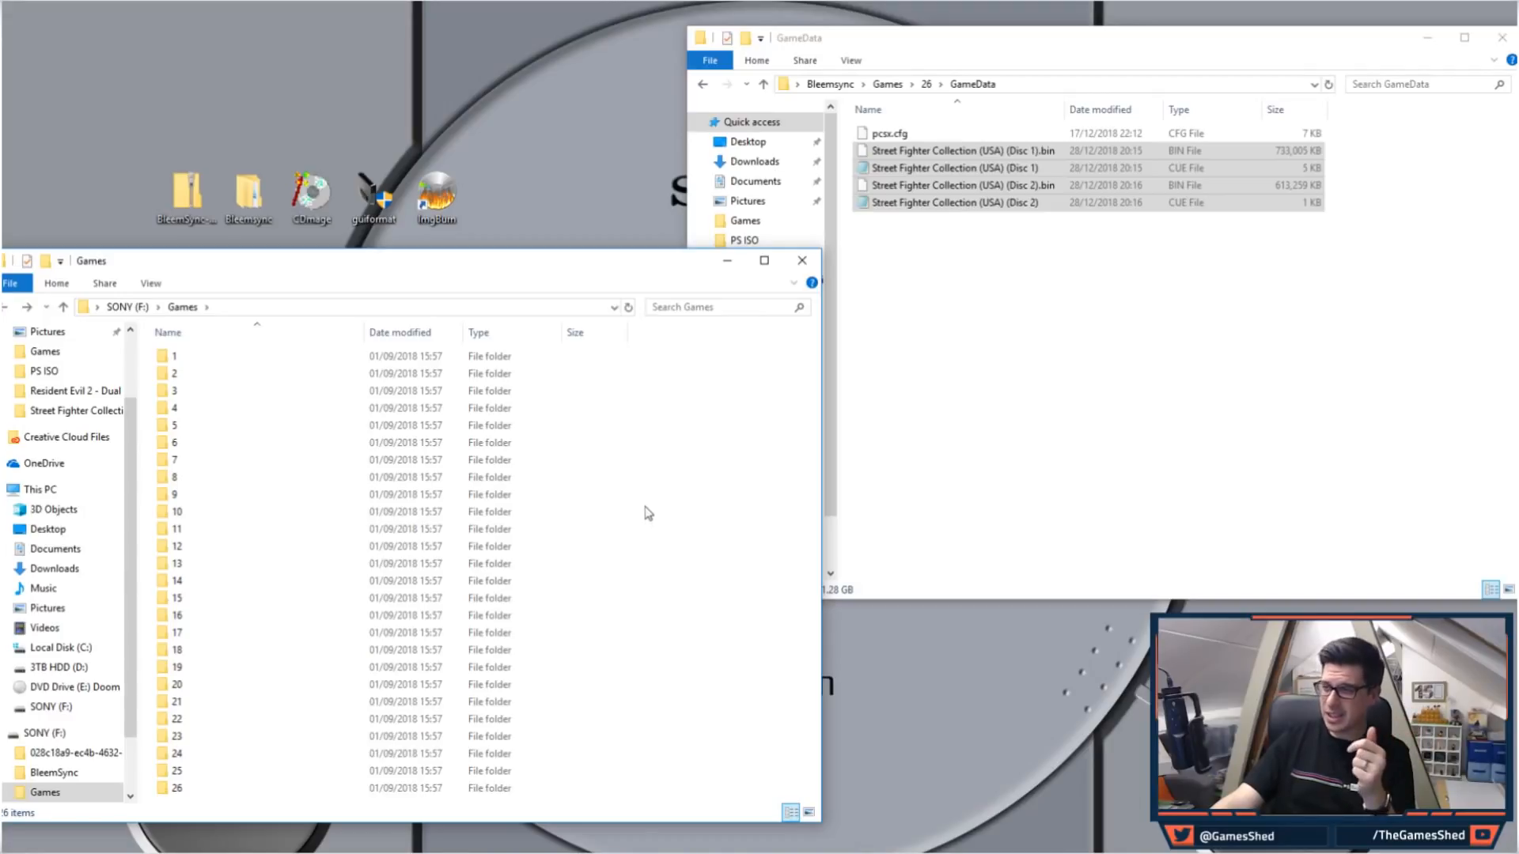
{"action": "mouse_move", "coordinate": [674, 430]}
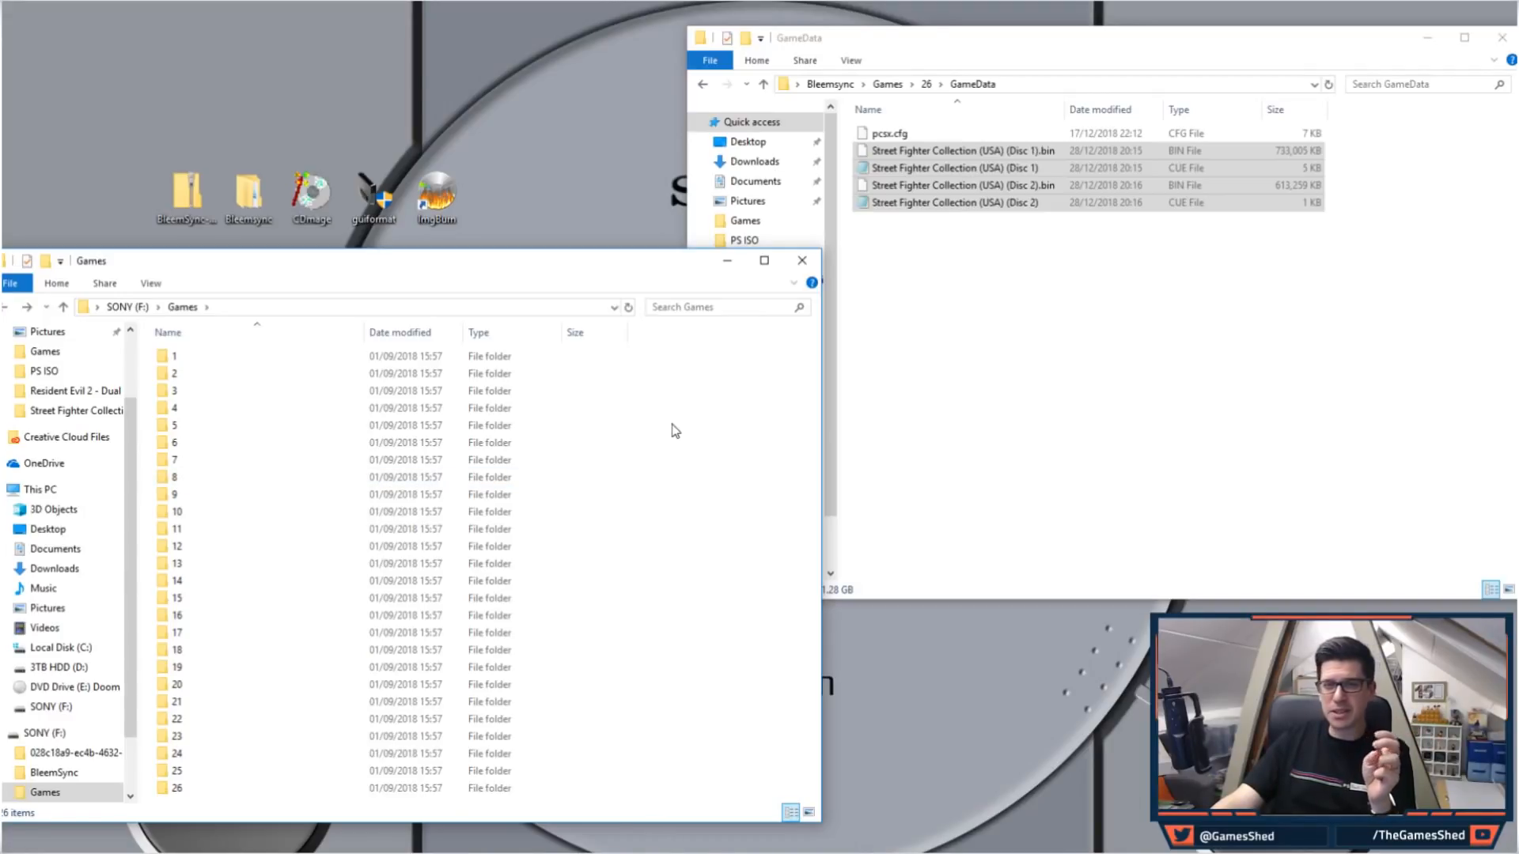
{"action": "mouse_move", "coordinate": [644, 273]}
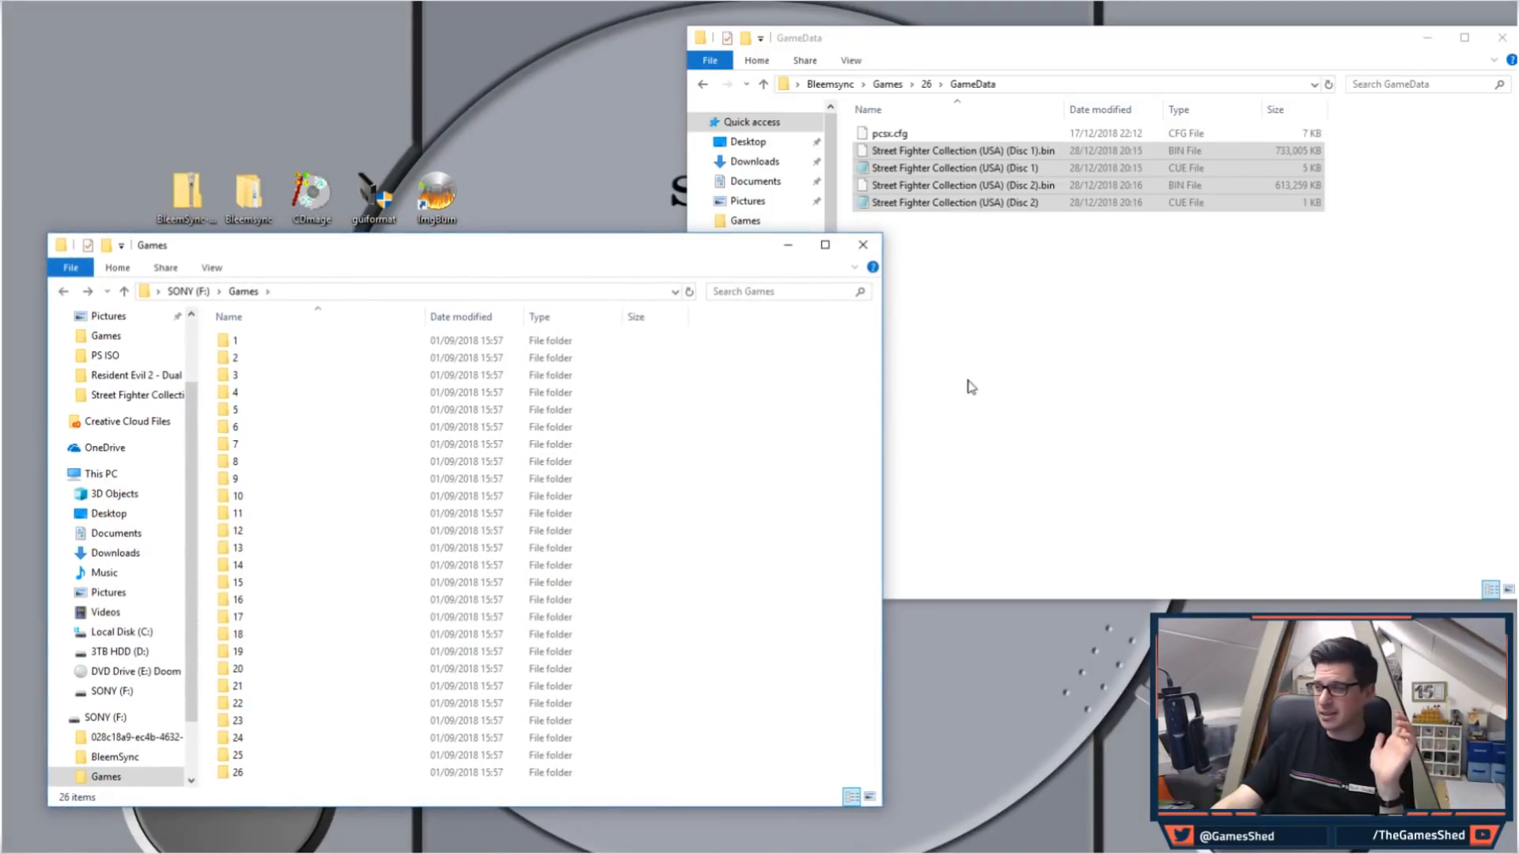
{"action": "mouse_move", "coordinate": [960, 382]}
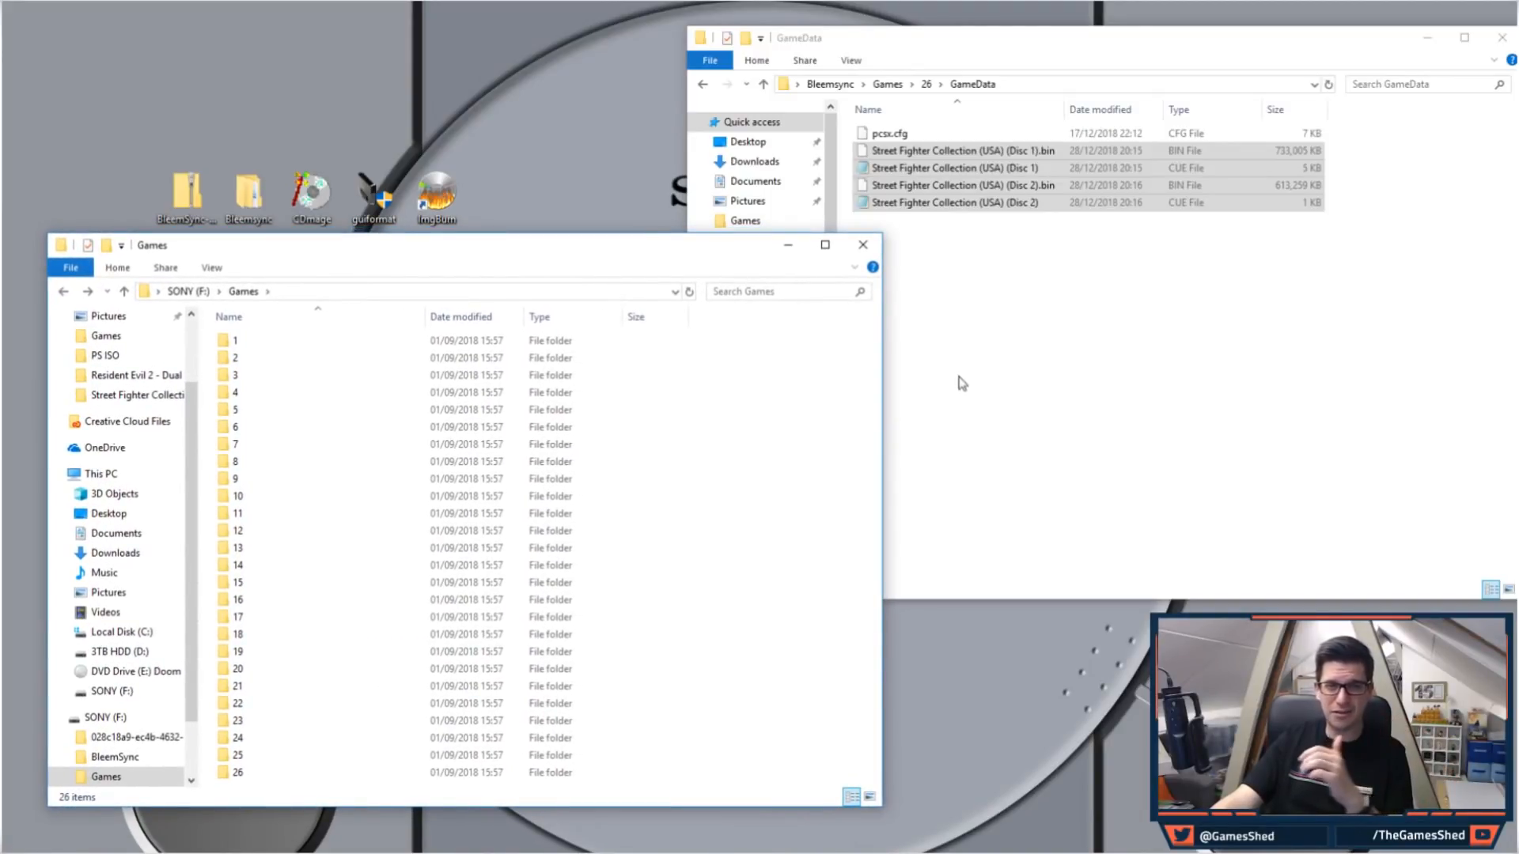
{"action": "mouse_move", "coordinate": [954, 376]}
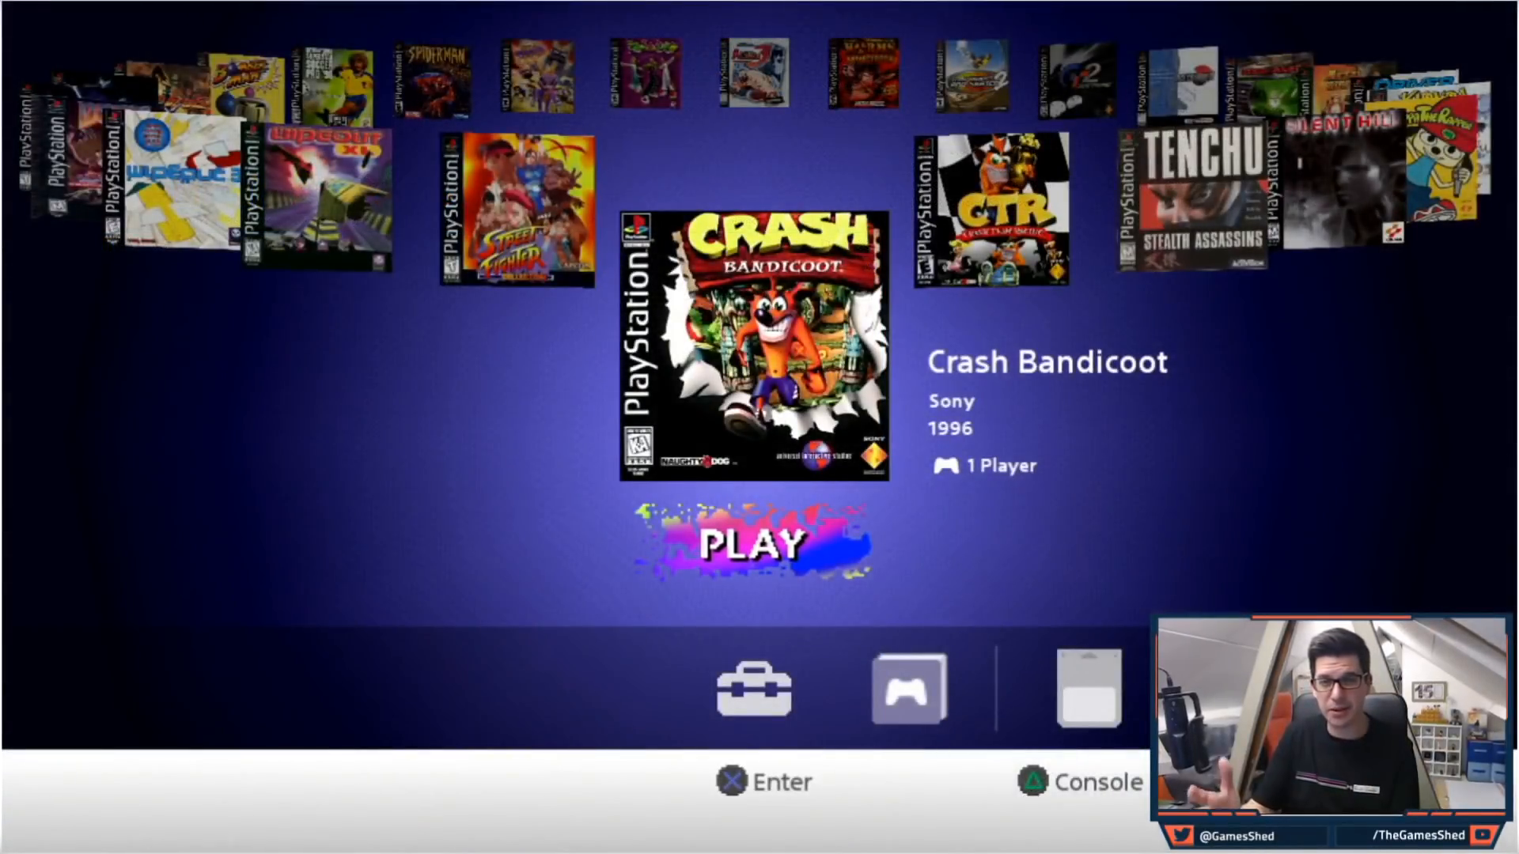
- Start Street Fighter Collection on the console and OK the disc-change notice to reach the PlayStation logo
{"action": "key", "text": "Left"}
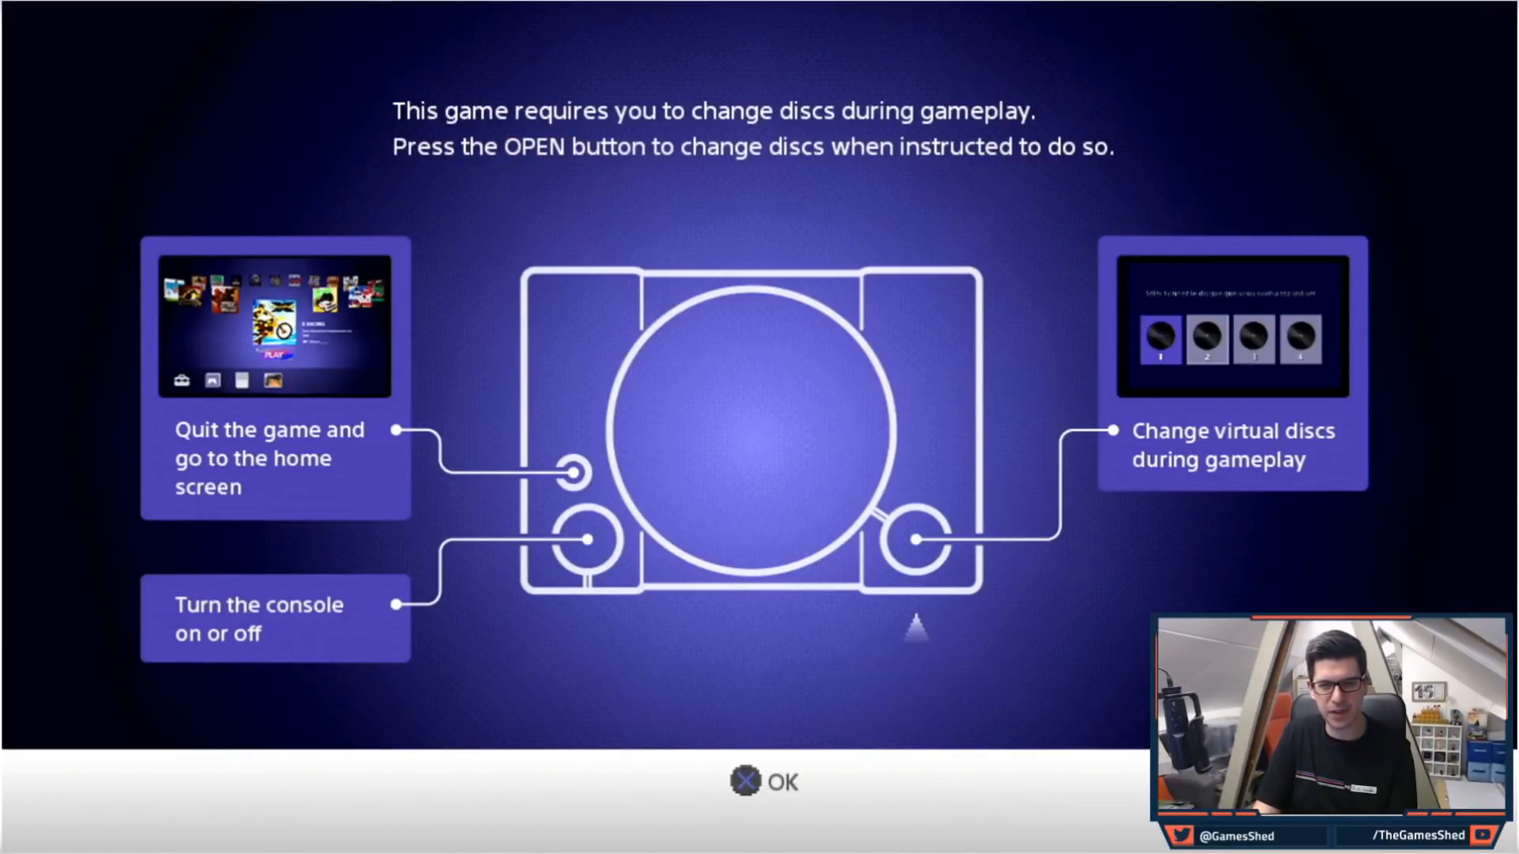
{"action": "left_click", "coordinate": [765, 782]}
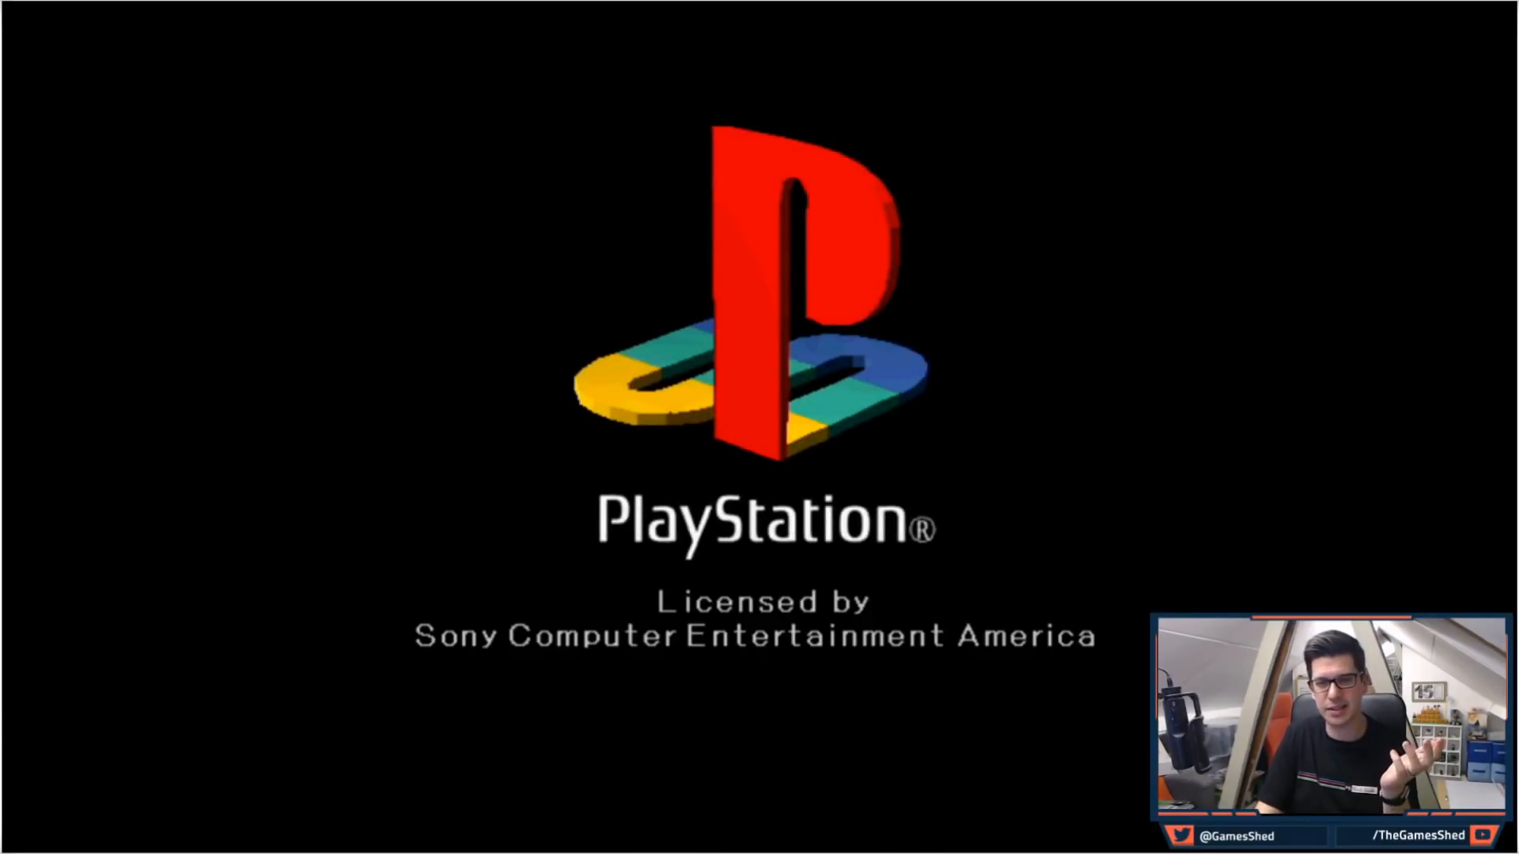